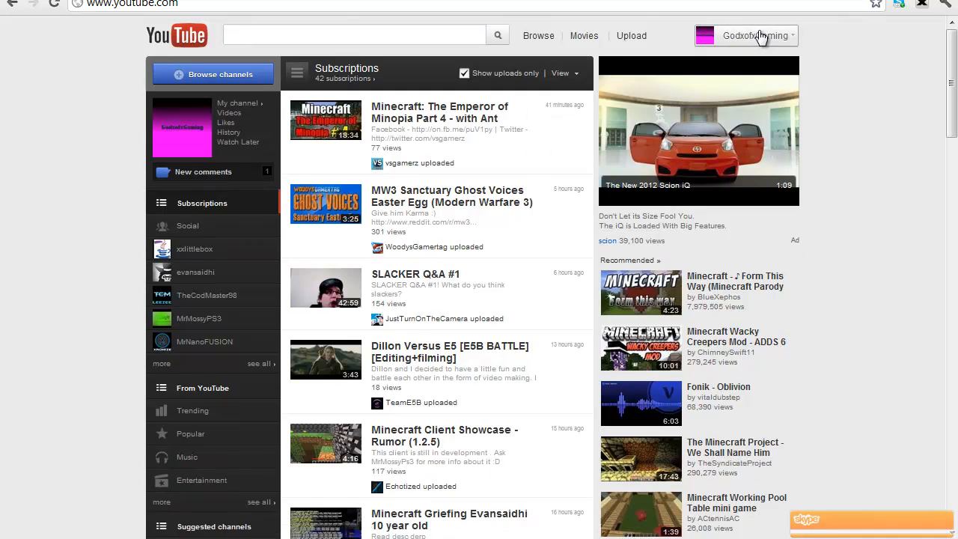
Go from the account menu to My Channel's Videos tab.
click(757, 36)
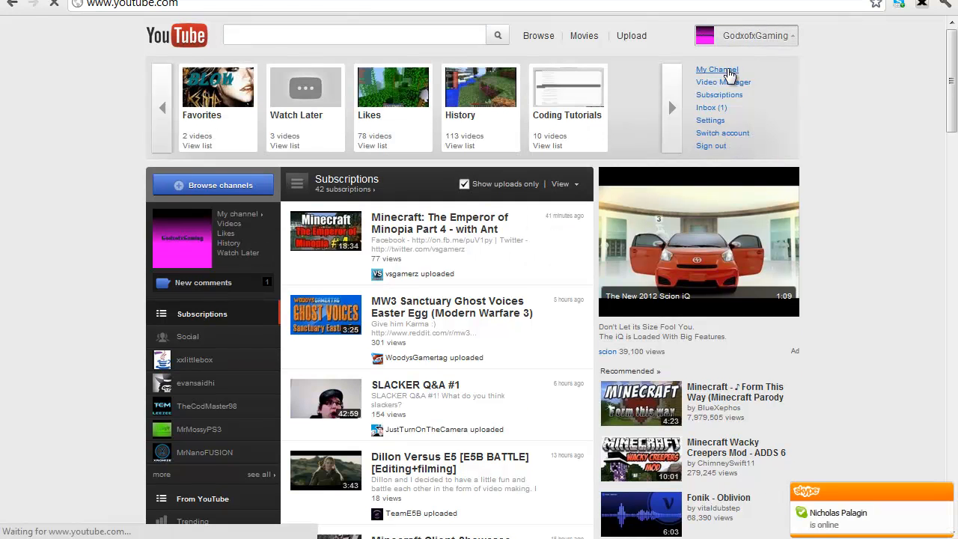
click(716, 69)
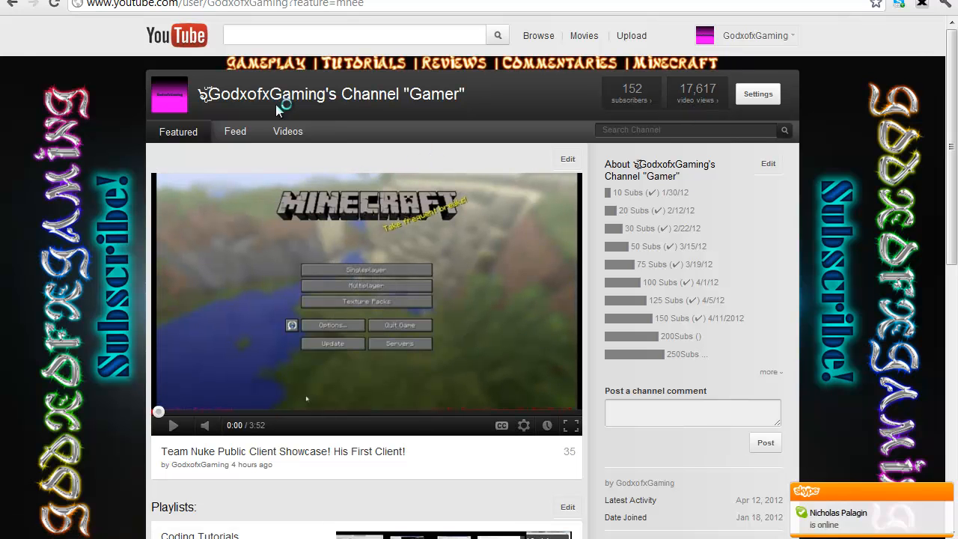
click(288, 131)
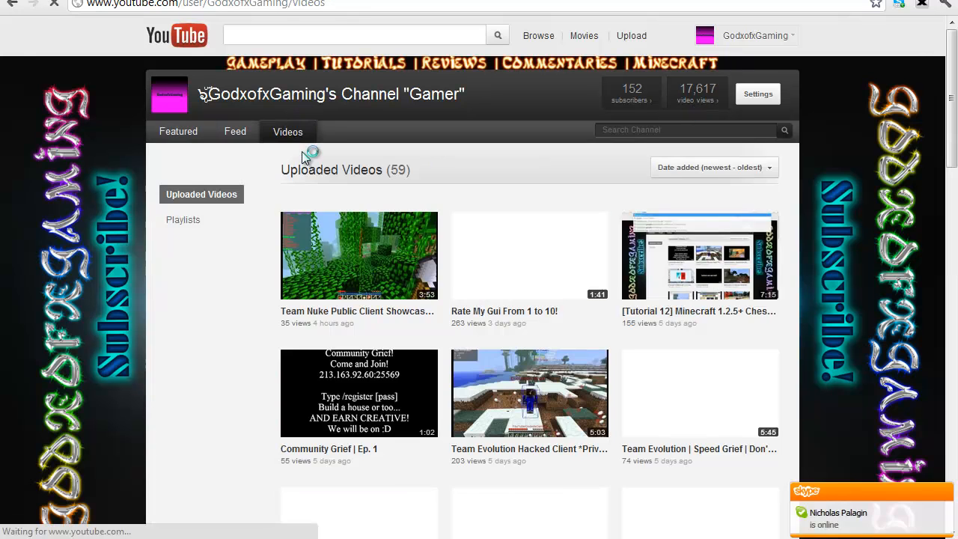
Play 'Rate My Gui From 1 to 10!' and browse its comments.
click(529, 255)
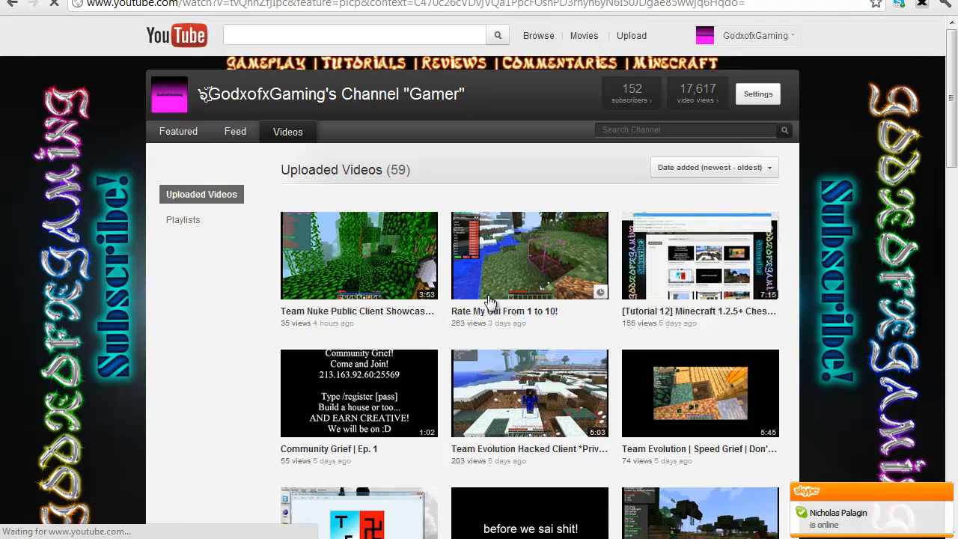
click(529, 255)
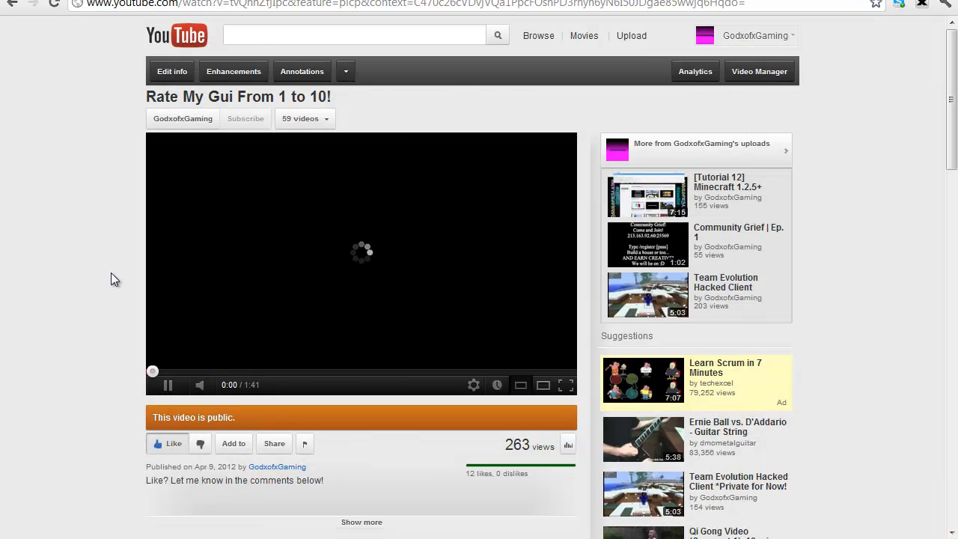
scroll(down, 3)
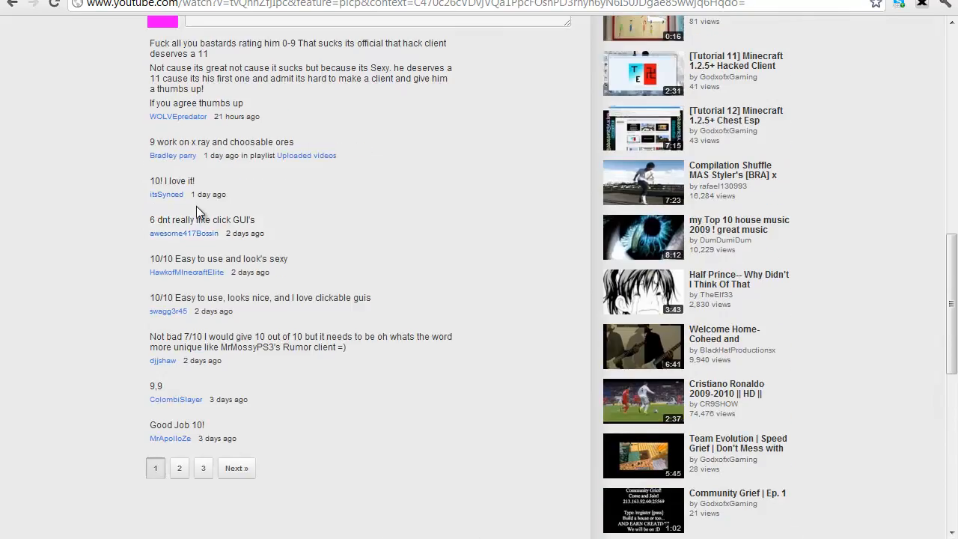
scroll(up, 3)
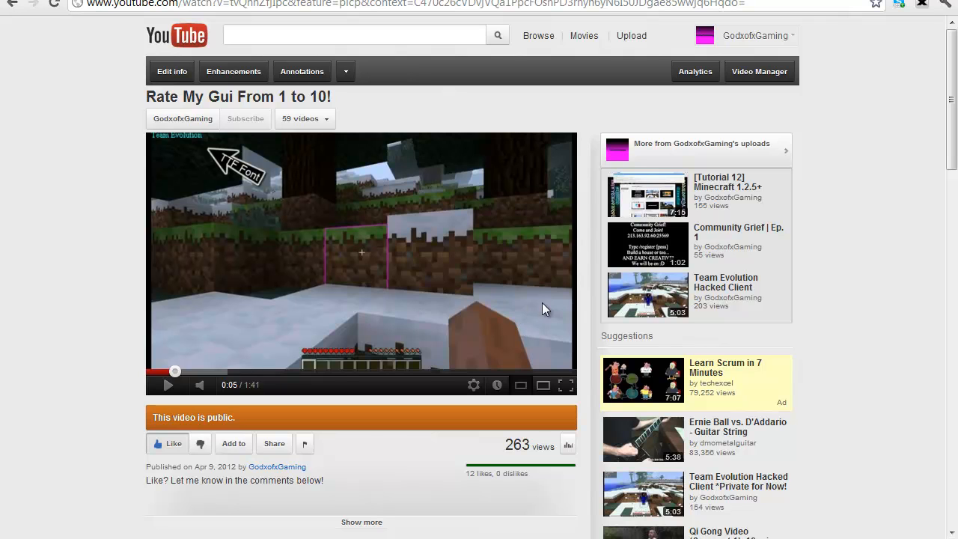
mouse_move(492, 284)
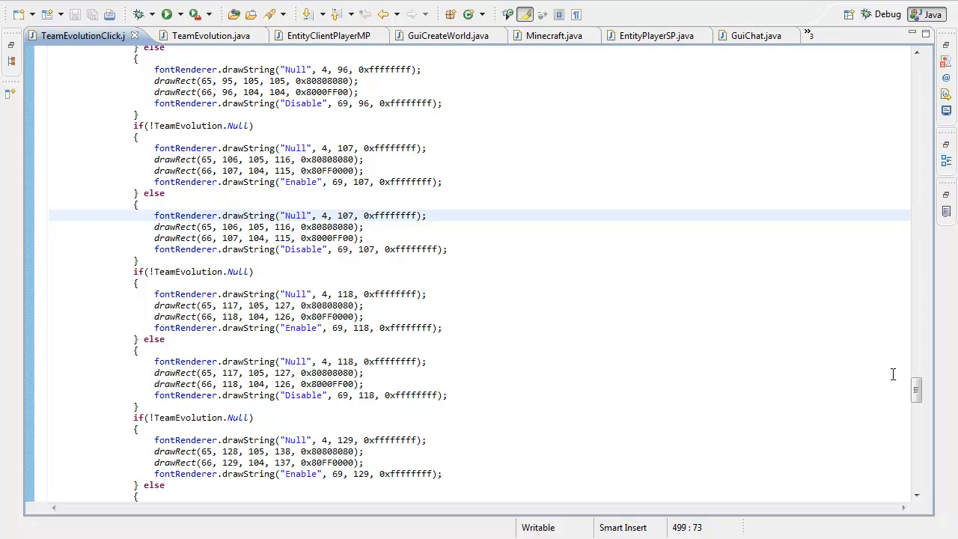
Scroll TeamEvolutionClick.java to the top and show Client's packages with net.minecraft.evolution collapsed.
scroll(up, 3)
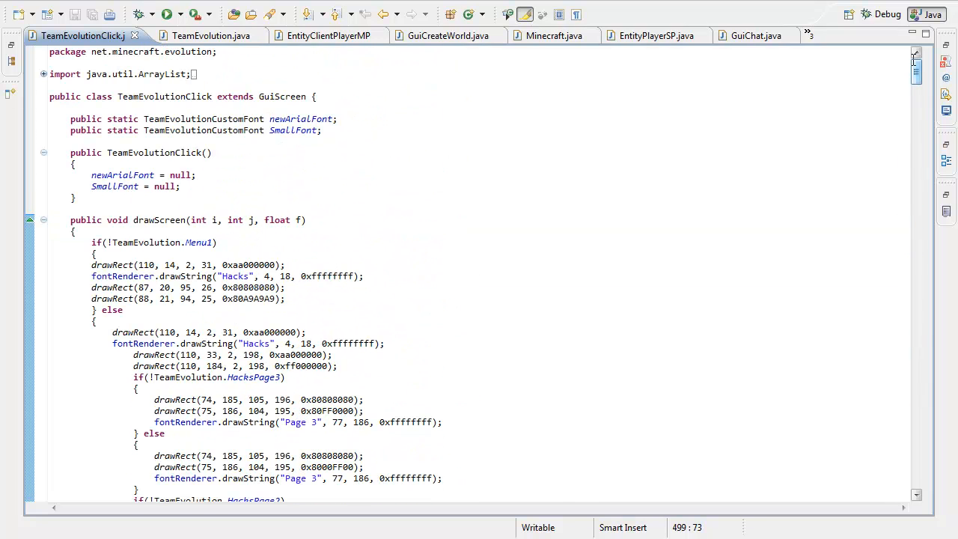
click(196, 175)
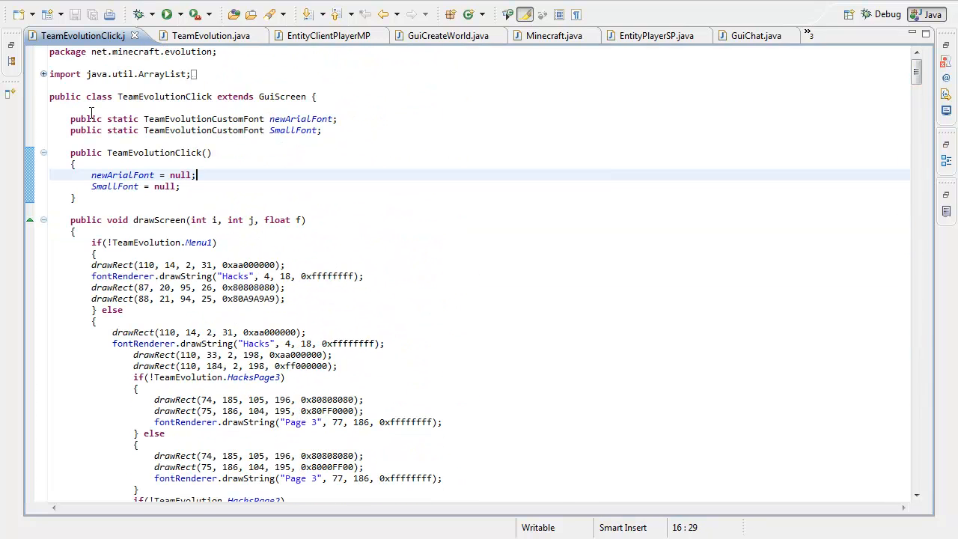
click(12, 61)
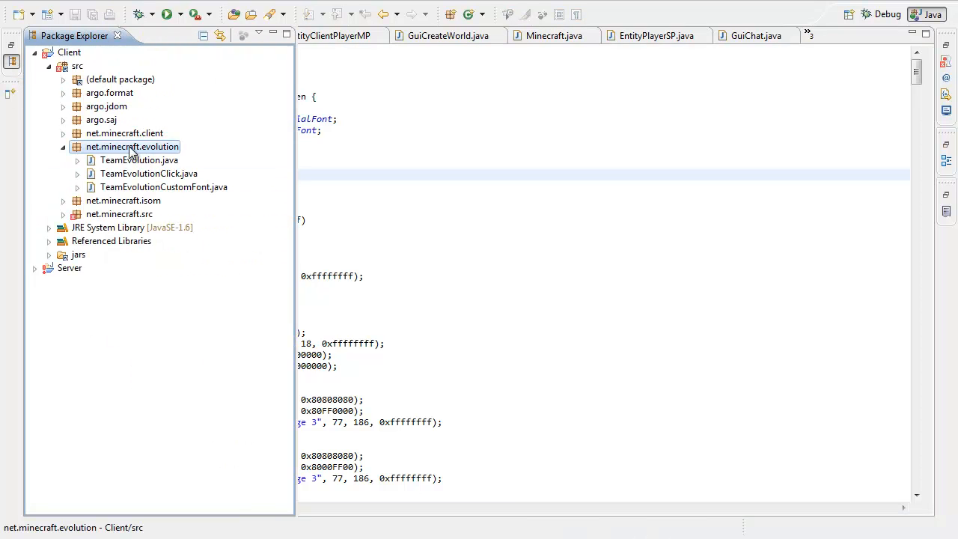
double_click(148, 173)
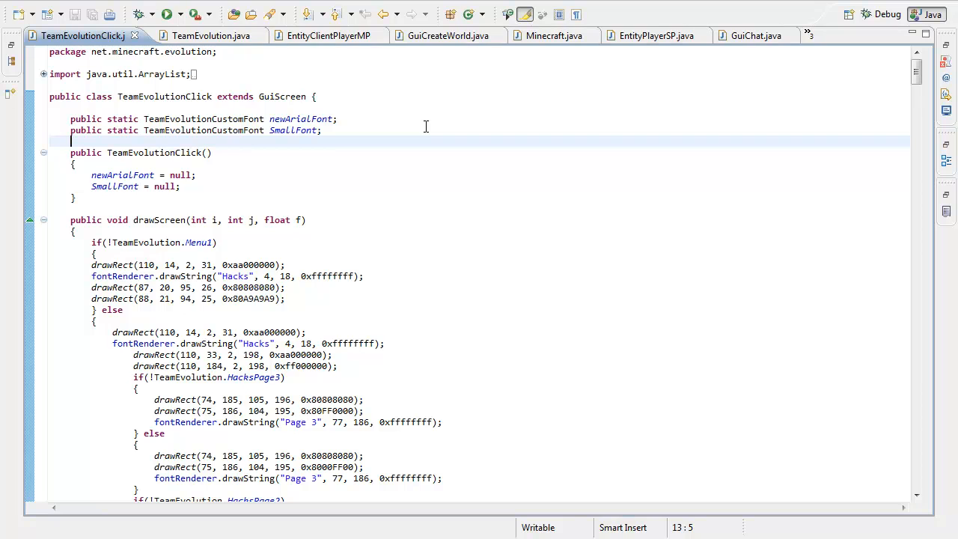
click(12, 63)
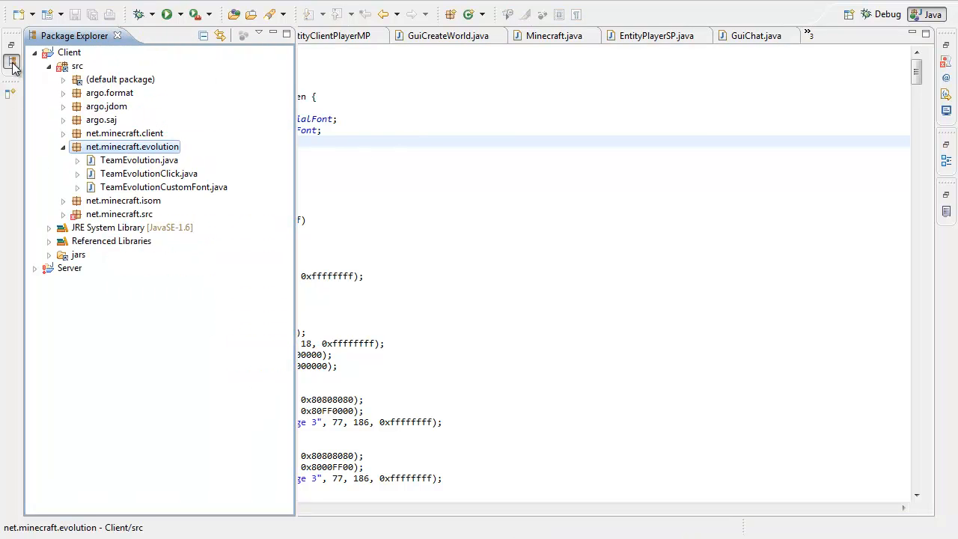
click(63, 147)
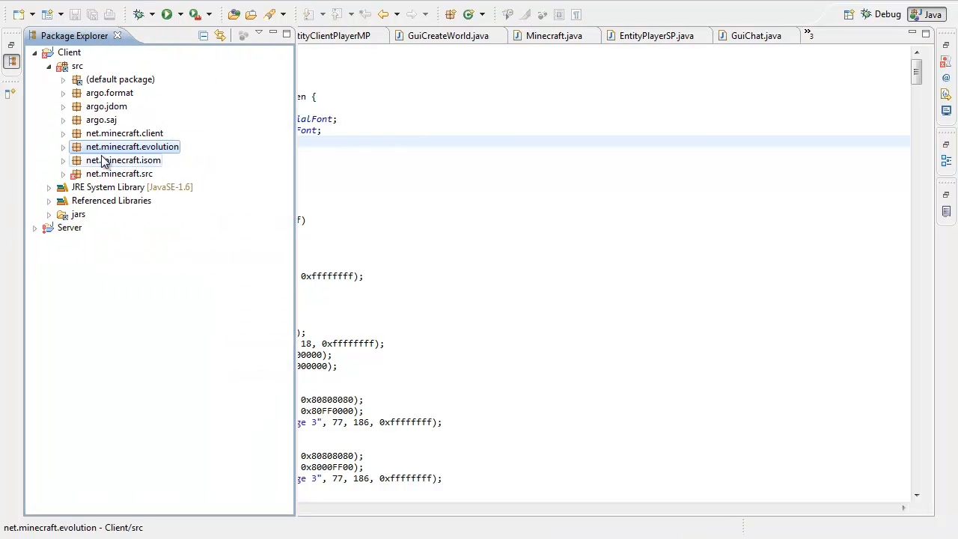
Add a Java package named 'Public' under Client/src via New > Package.
right_click(125, 160)
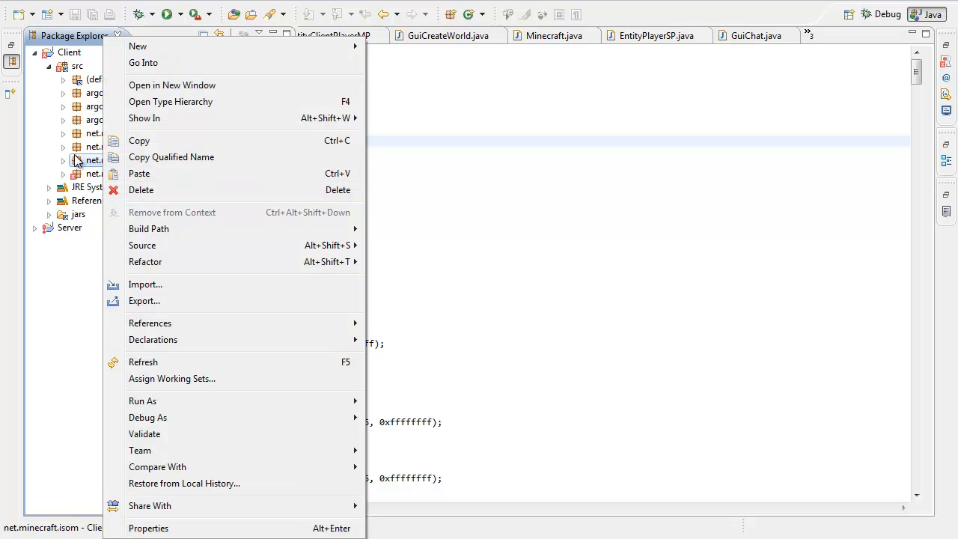
click(138, 47)
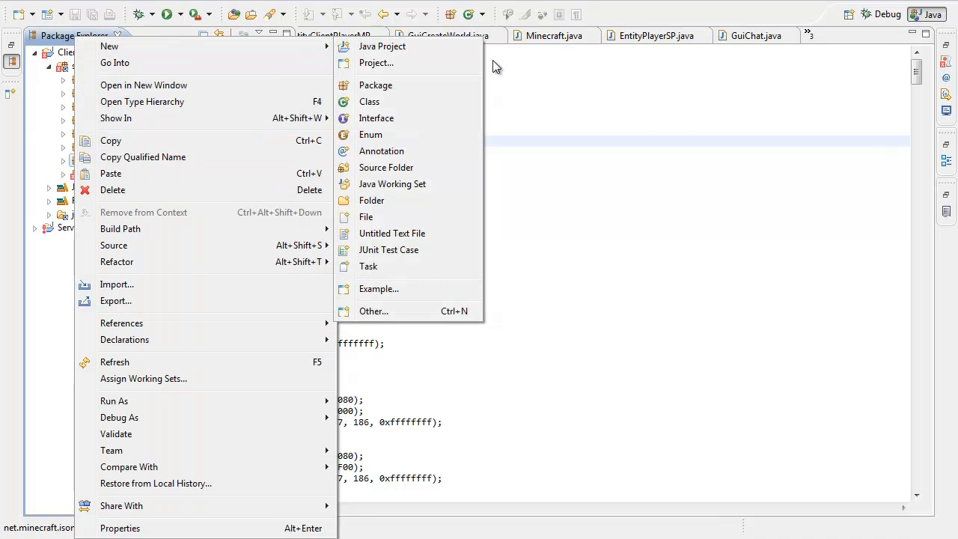
click(376, 84)
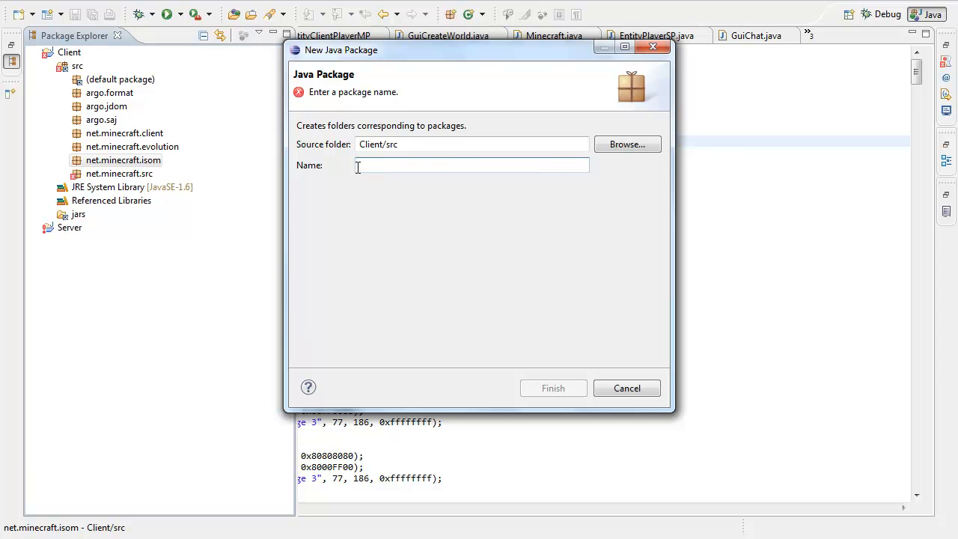
text(Public)
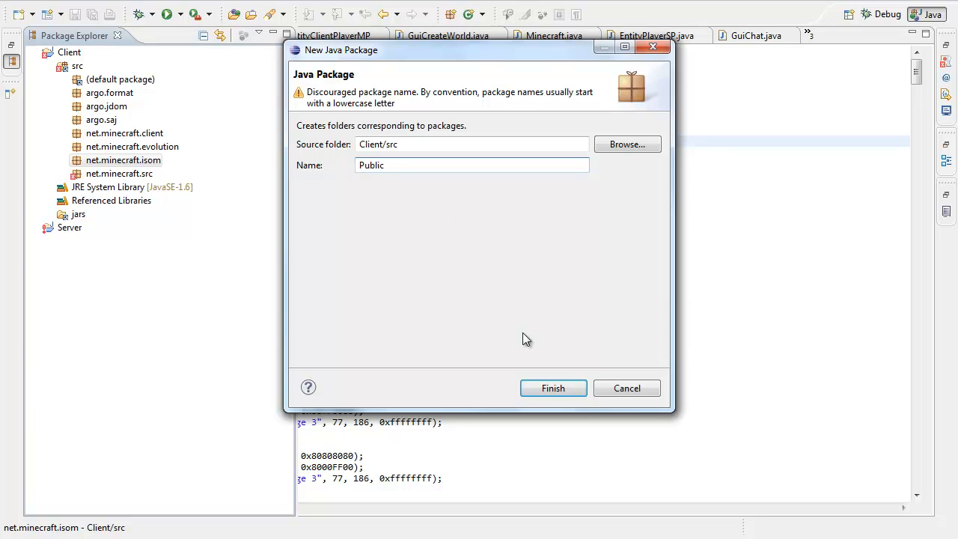
click(553, 387)
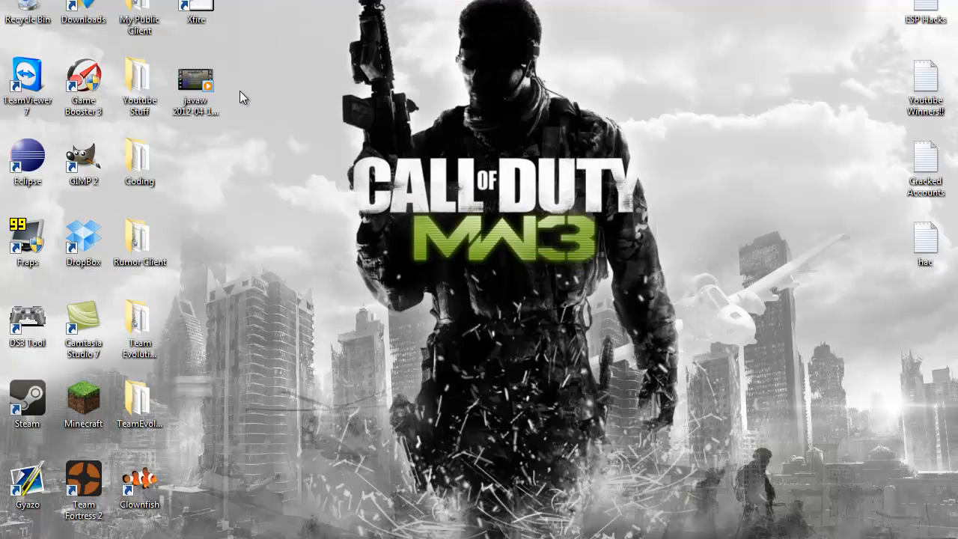
Open the desktop TeamEvolutionPackage folder and take its three .java files.
click(140, 161)
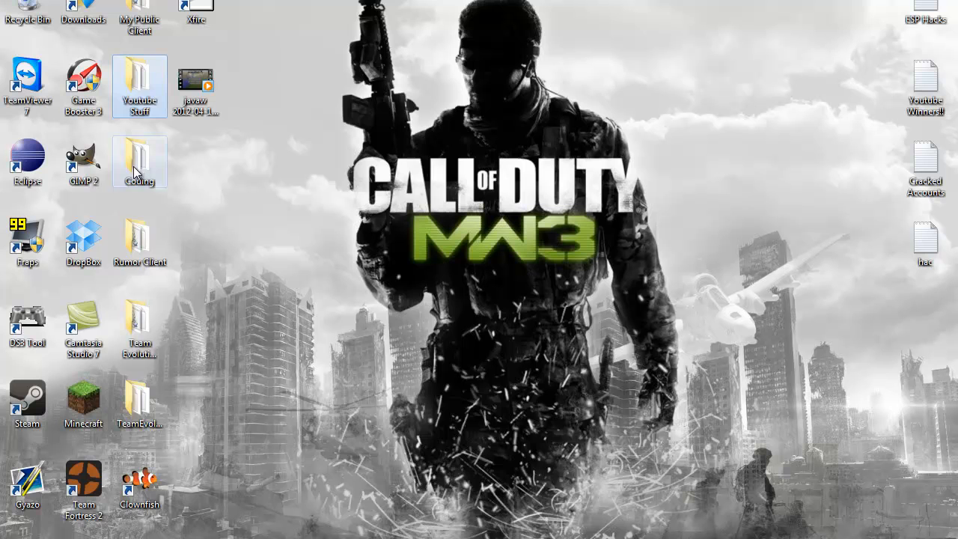
click(139, 404)
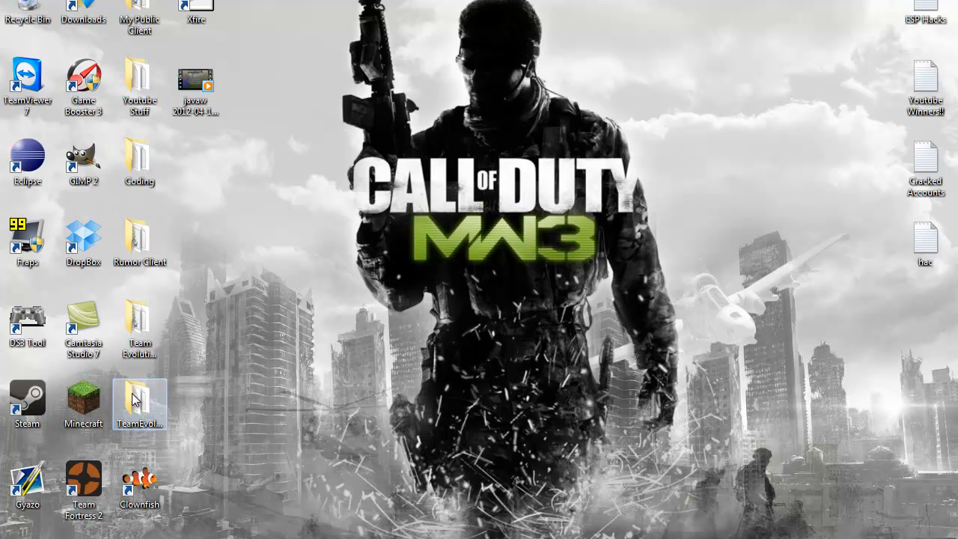
double_click(139, 400)
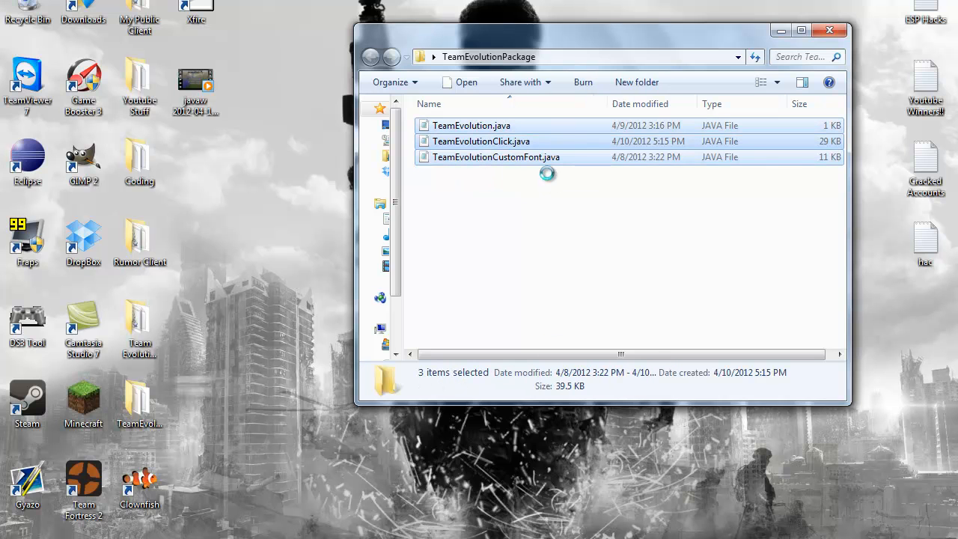
right_click(481, 141)
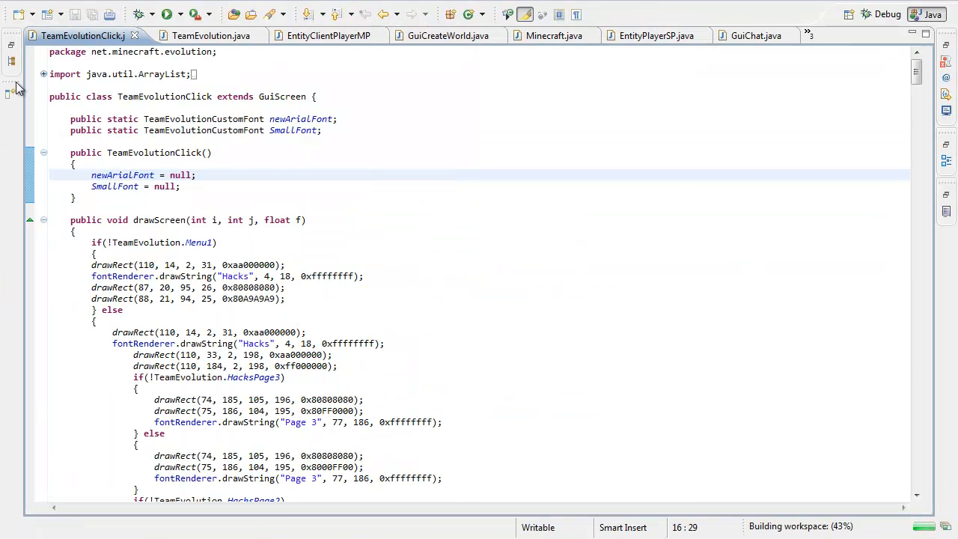
Paste the three TeamEvolution files into Public, expand it, and select TeamEvolution.java.
right_click(94, 186)
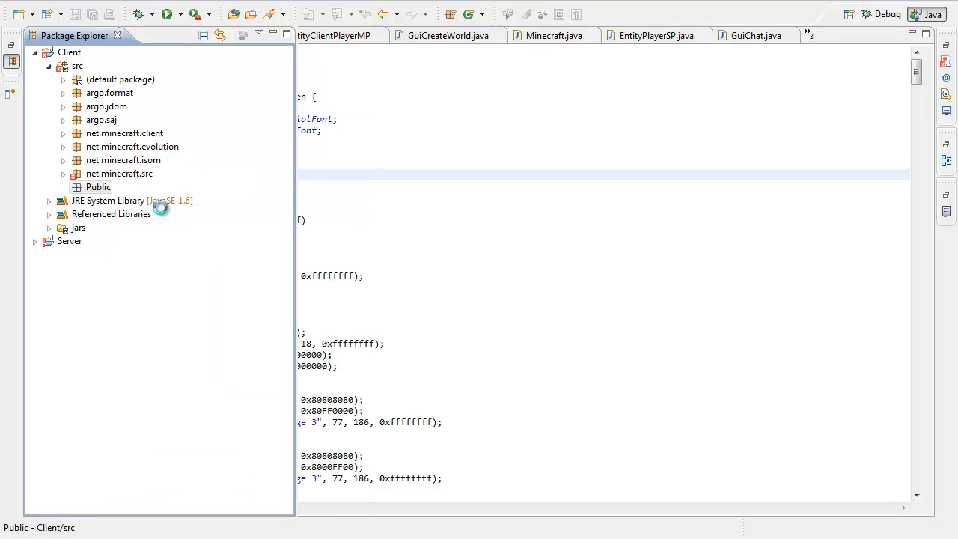
click(98, 186)
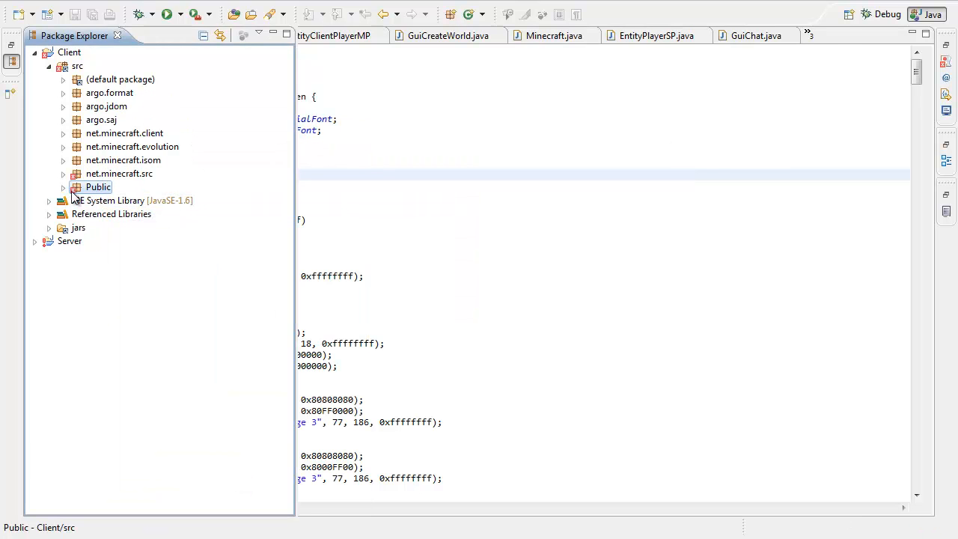
click(63, 187)
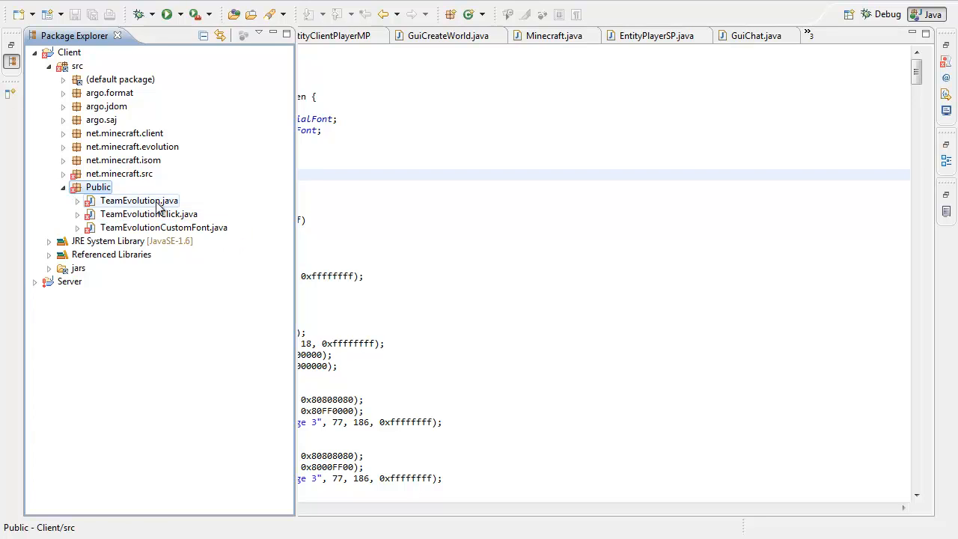
click(137, 201)
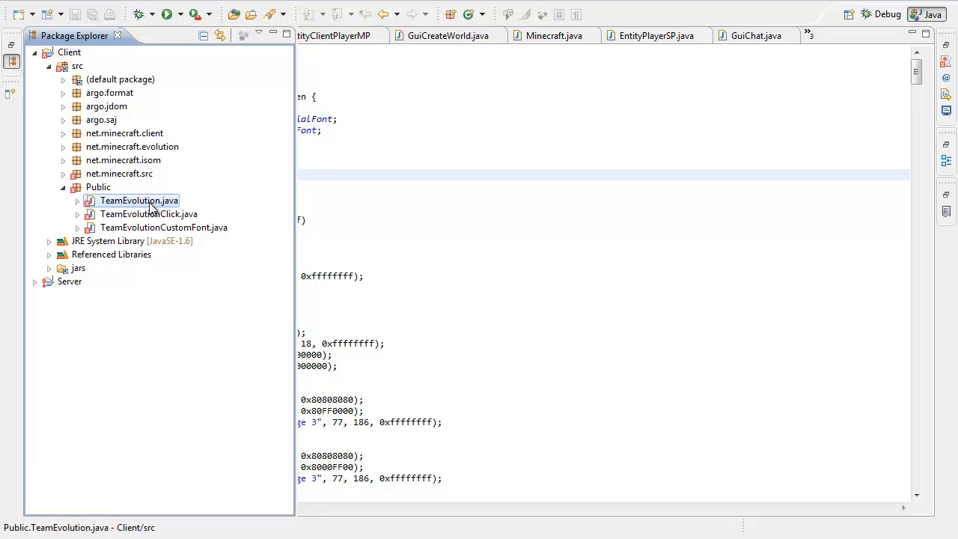
right_click(137, 201)
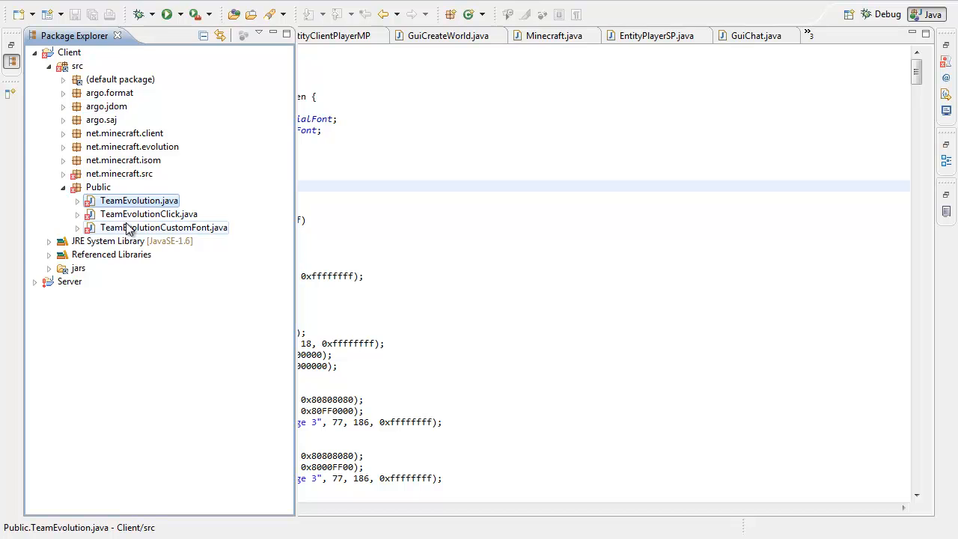
right_click(137, 201)
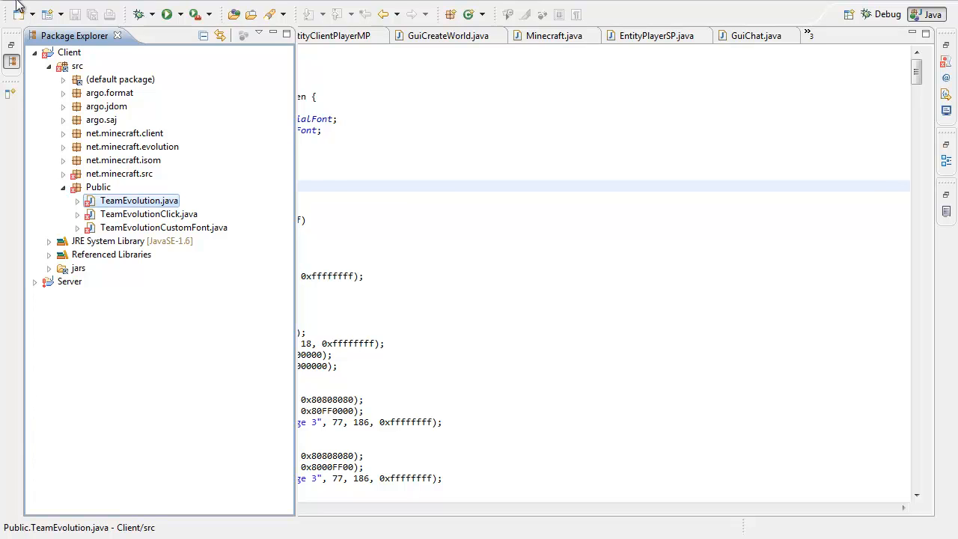
Rename TeamEvolution.java in the Public package to PublicVars.java.
click(11, 8)
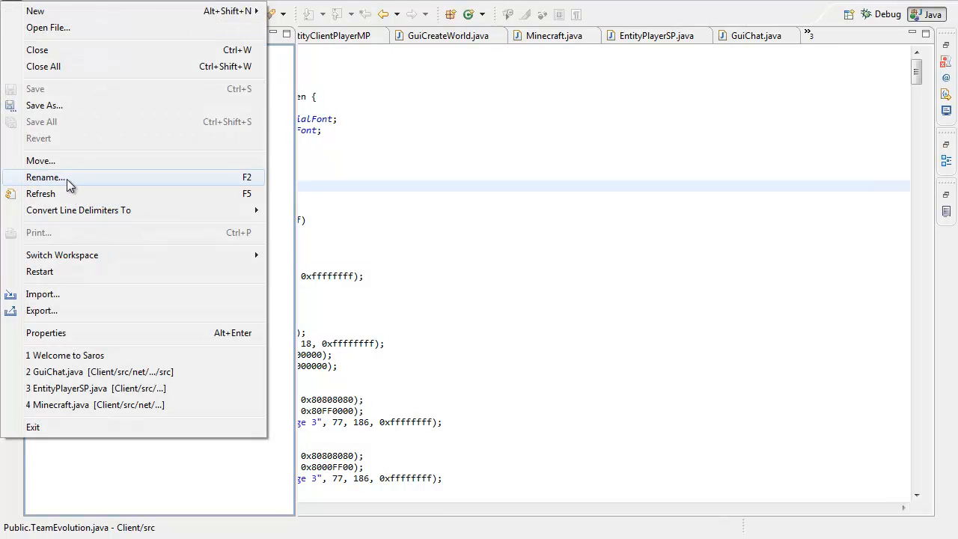
click(45, 178)
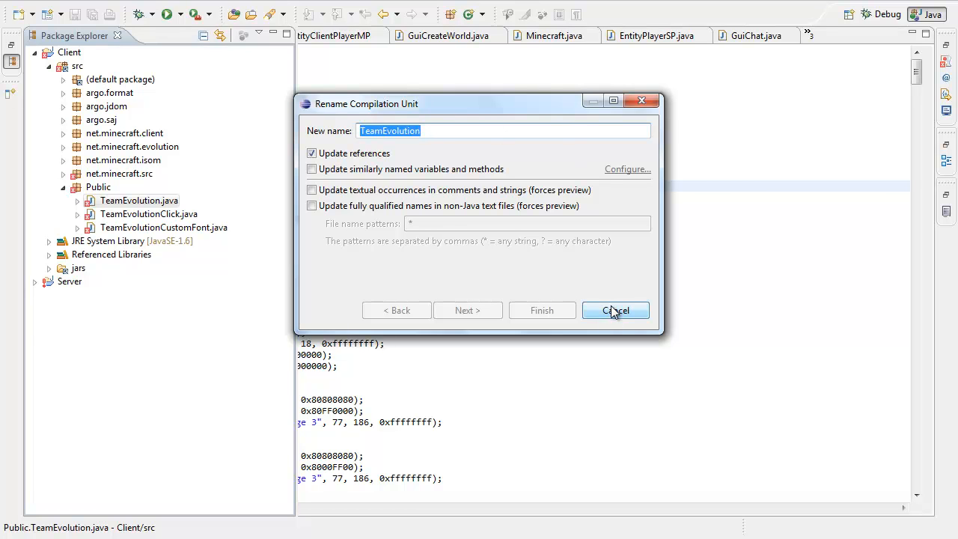
text(P)
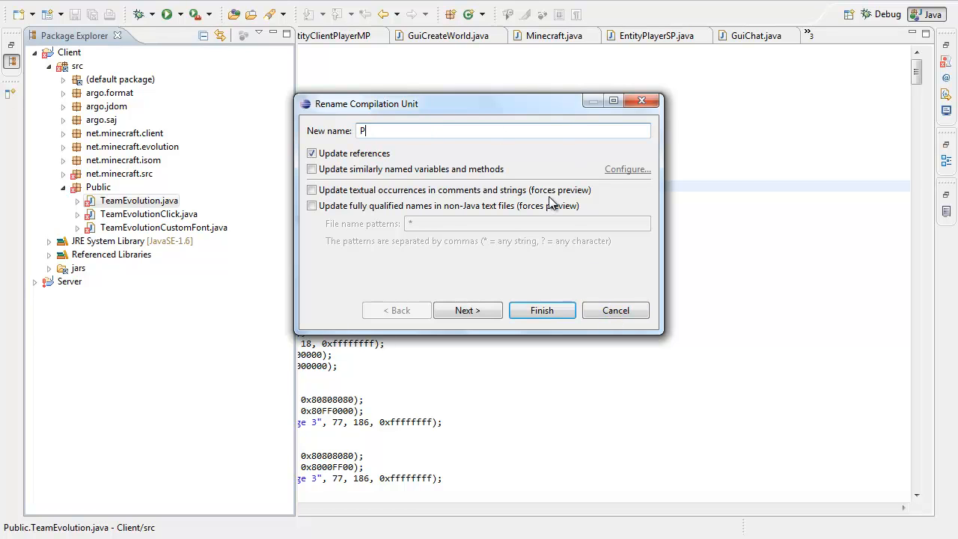
text(ublicVar)
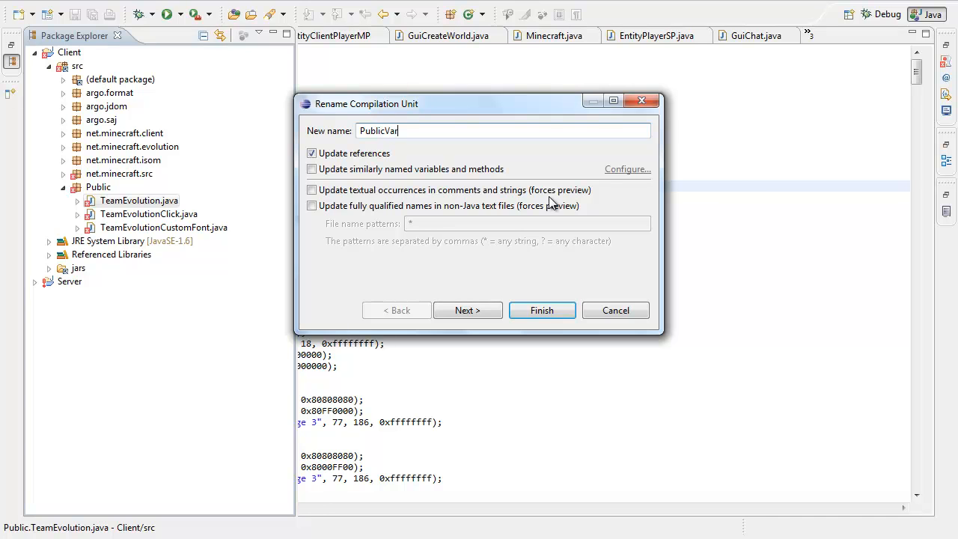
click(541, 309)
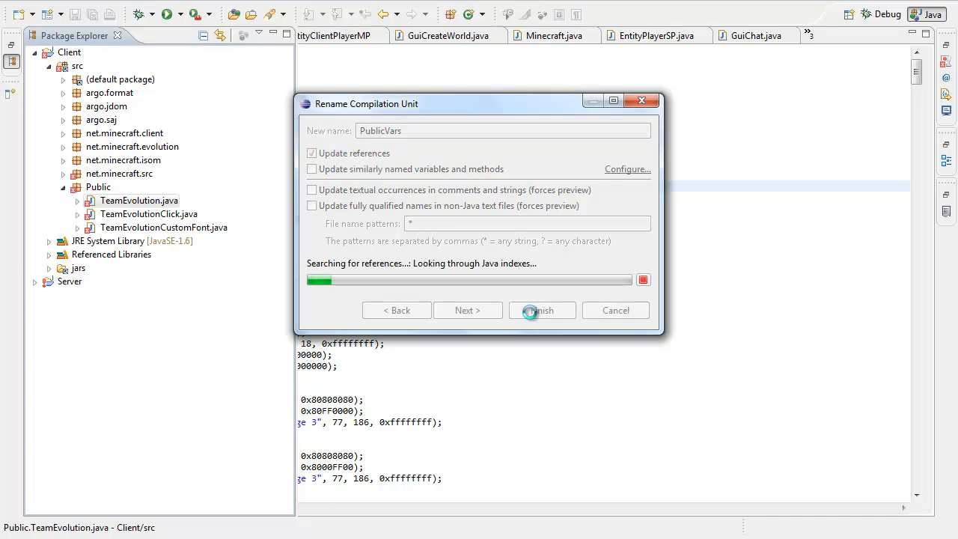
click(542, 310)
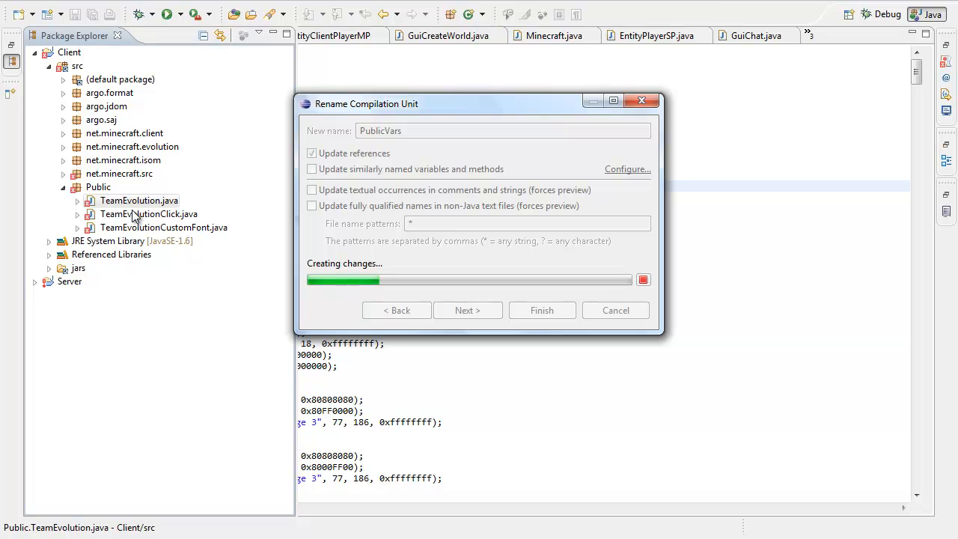
click(467, 310)
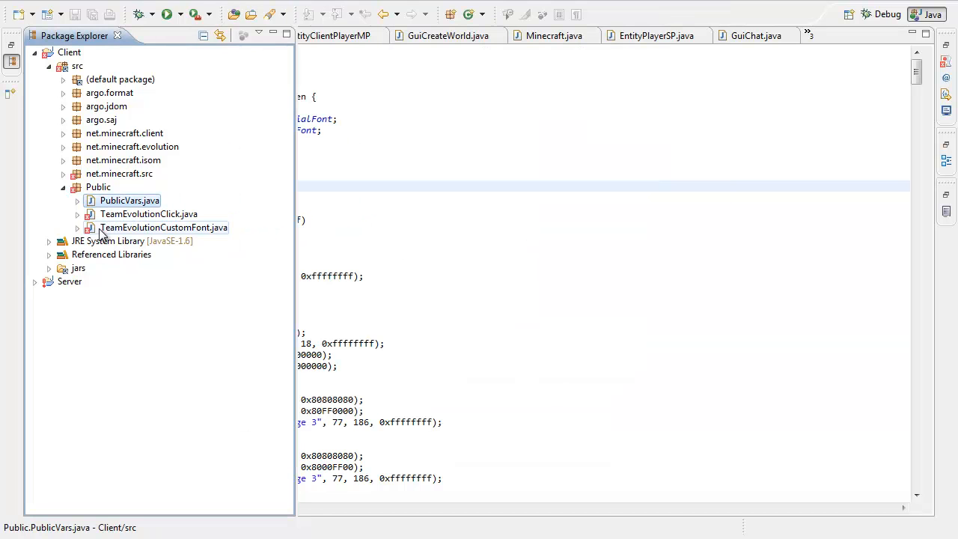
click(129, 201)
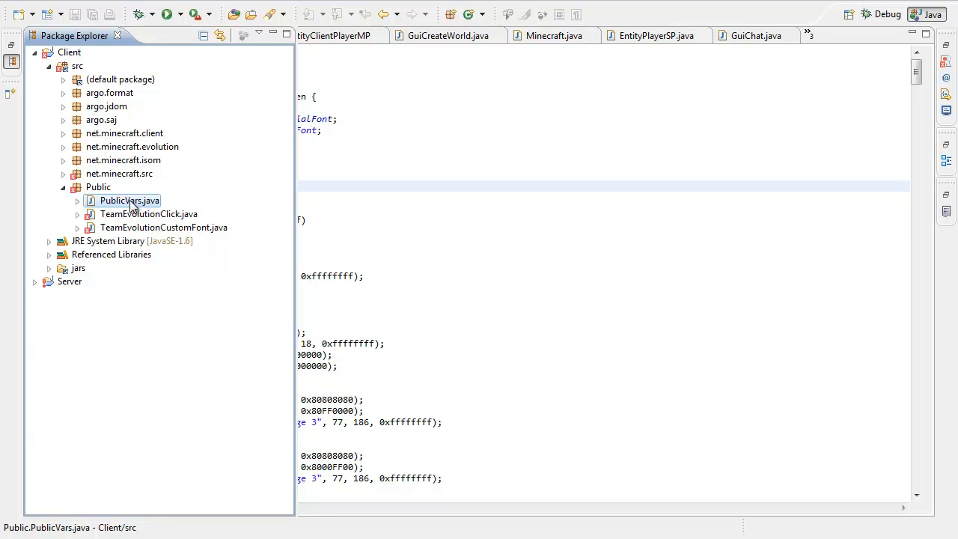
Open PublicVars.java to review its static boolean flags, then switch editor tabs.
double_click(127, 201)
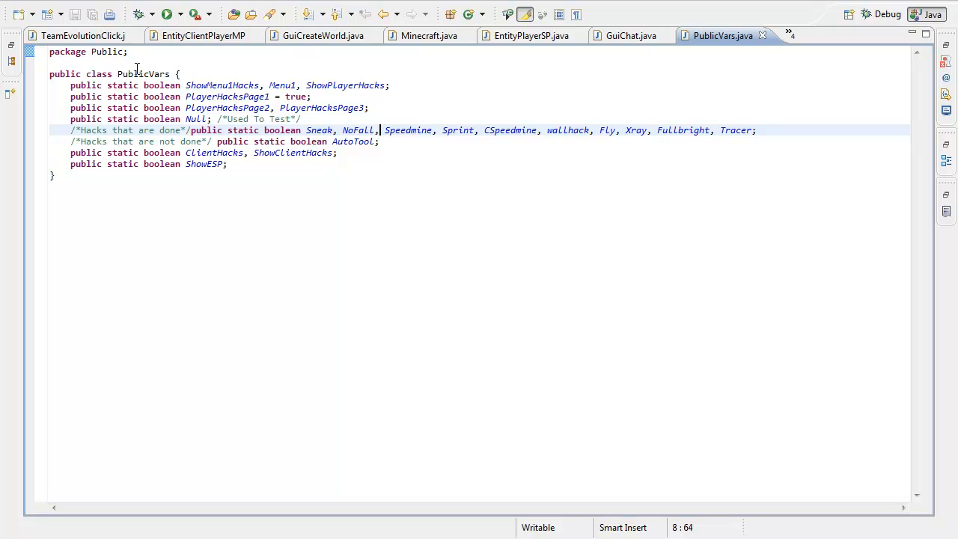
click(87, 52)
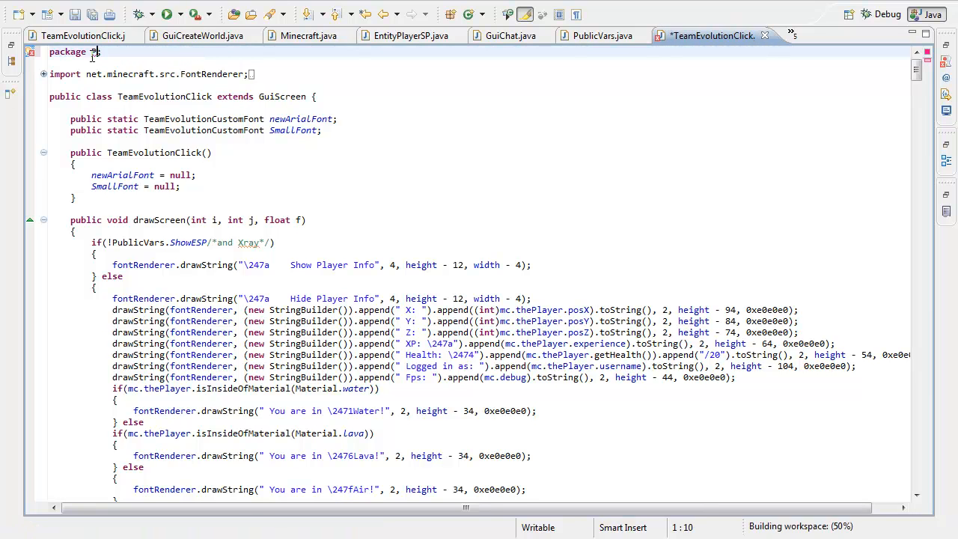
Complete TeamEvolutionClick's first line as 'package Public' and look over the code.
text(Public)
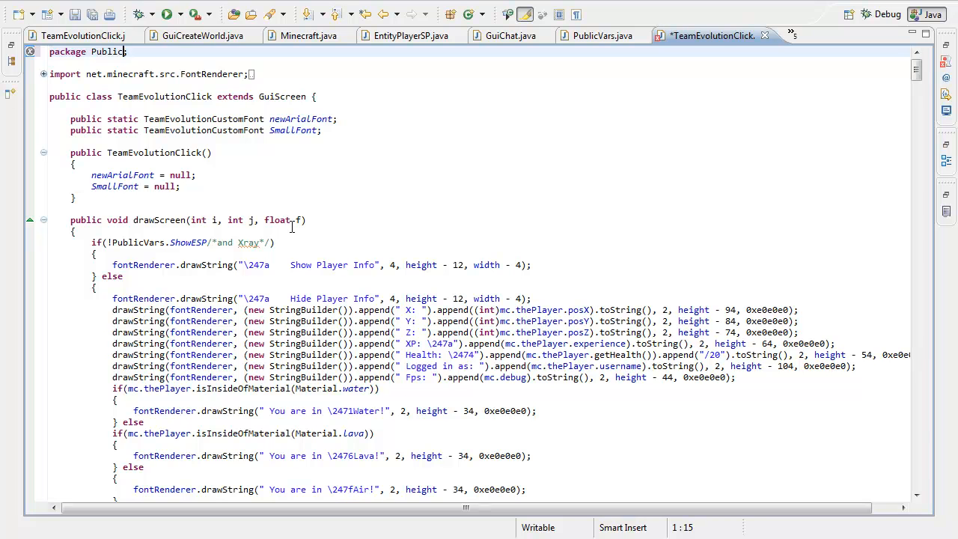
scroll(down, 3)
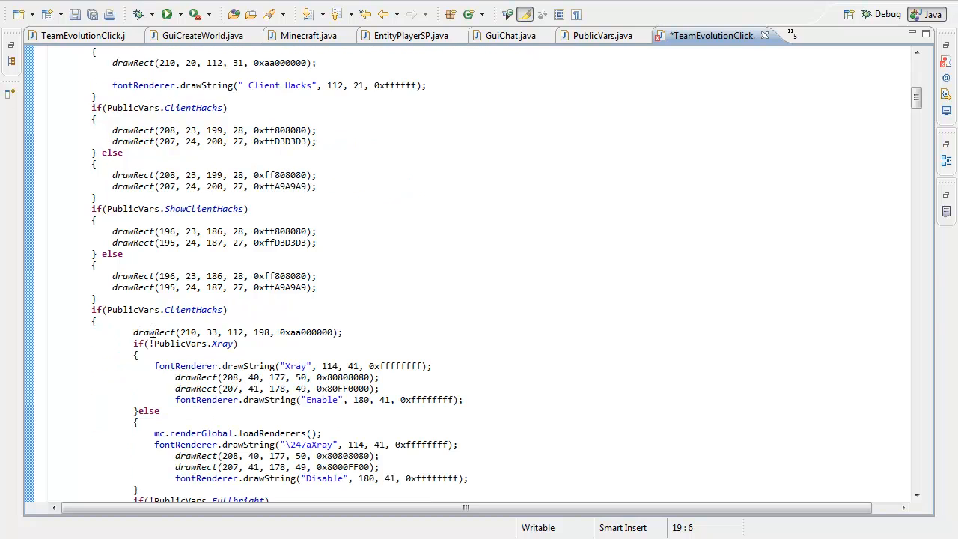
double_click(146, 310)
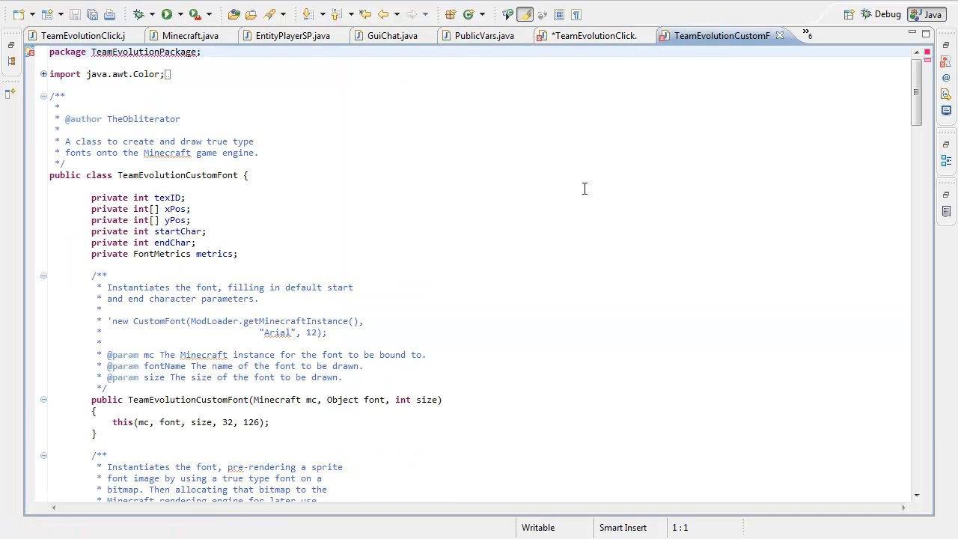
Replace TeamEvolutionPackage with Public in TeamEvolutionCustomFont's package line and save.
double_click(145, 51)
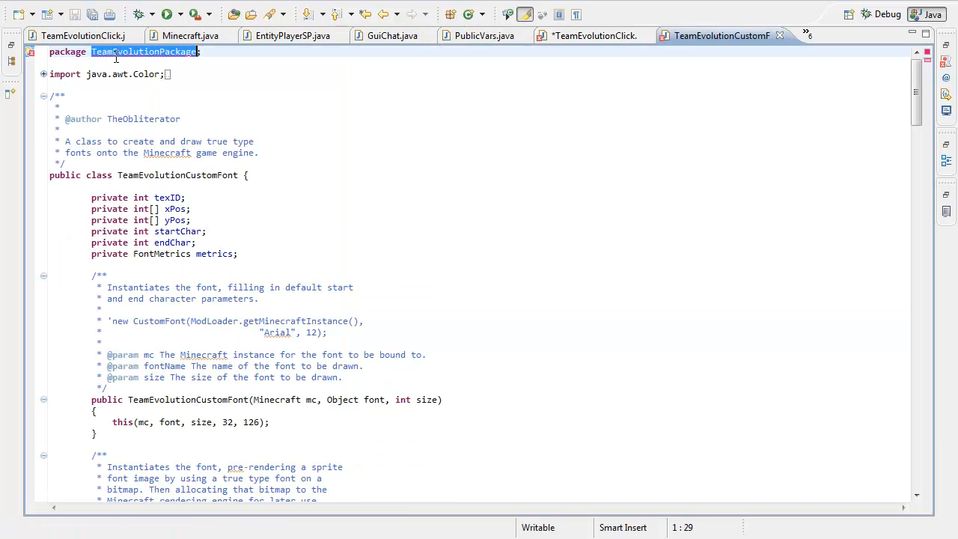
text(Public;)
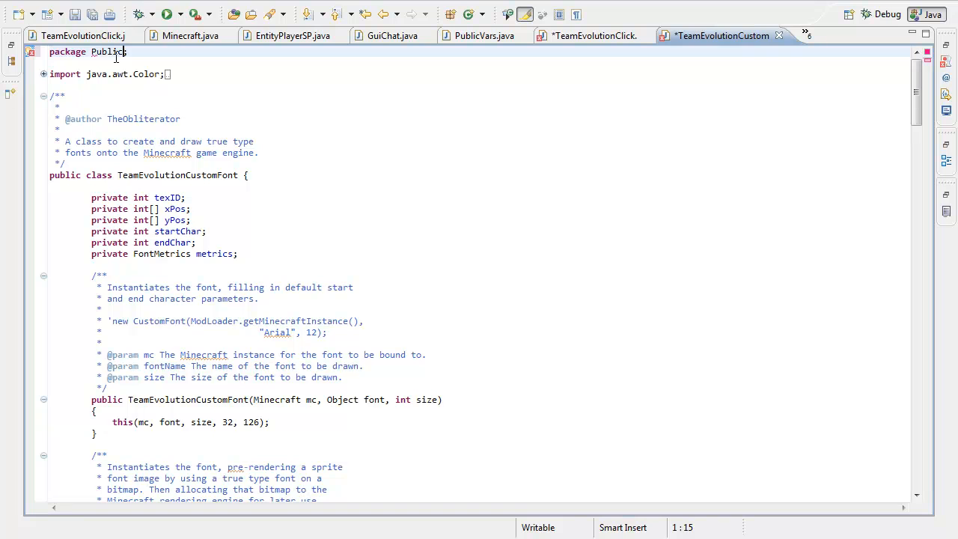
click(66, 96)
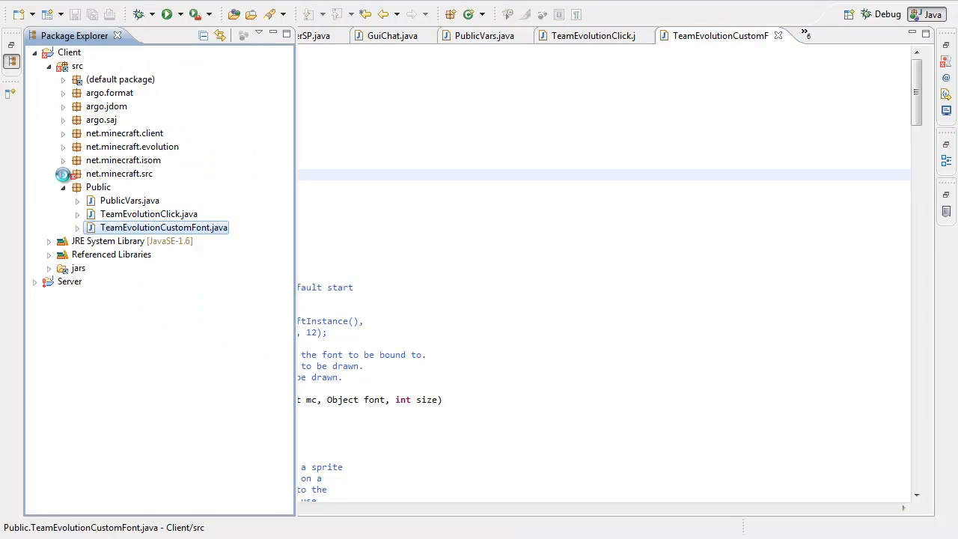
Scroll down to net.minecraft.src and open EntityClientPlayerMP.java.
scroll(down, 3)
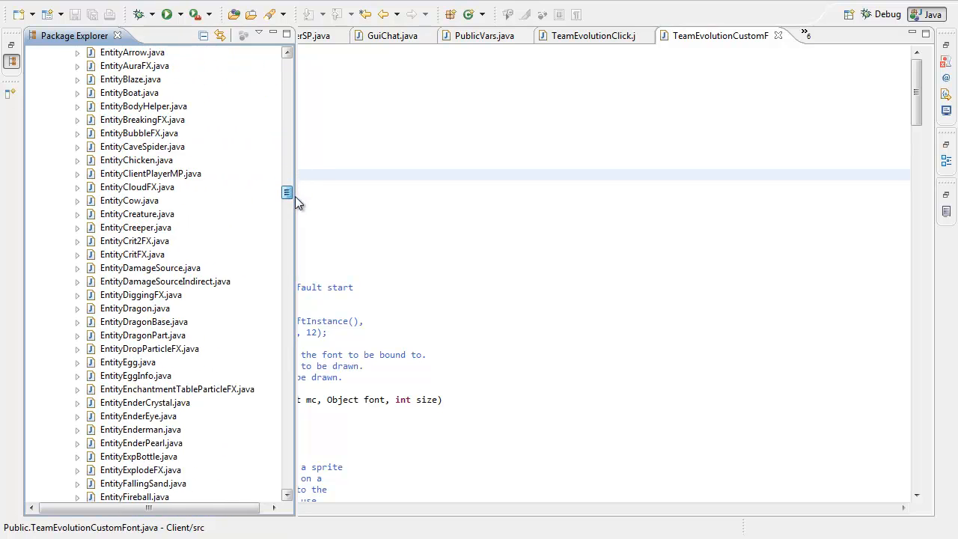
double_click(150, 173)
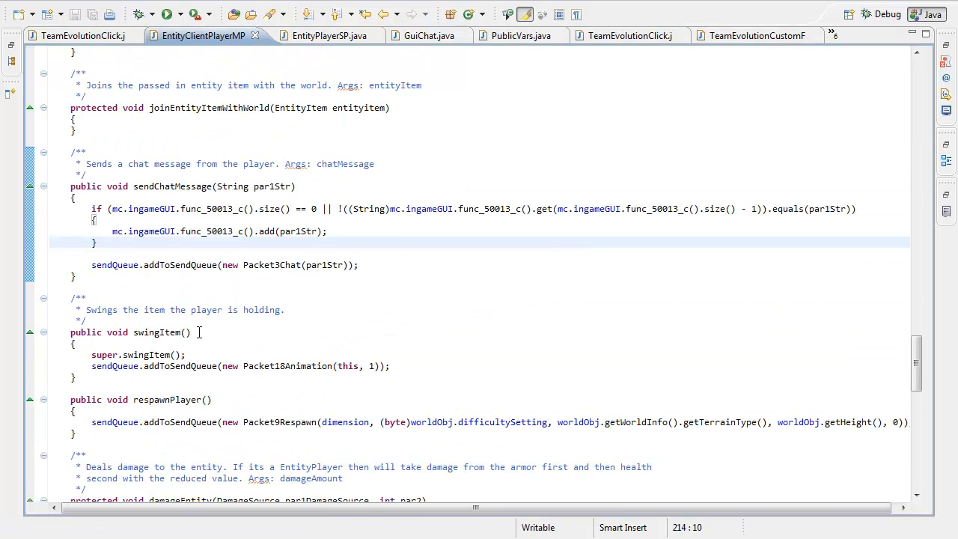
Wrap swingItem's body in an if(!PublicVars.NoSwing) condition.
text(if)
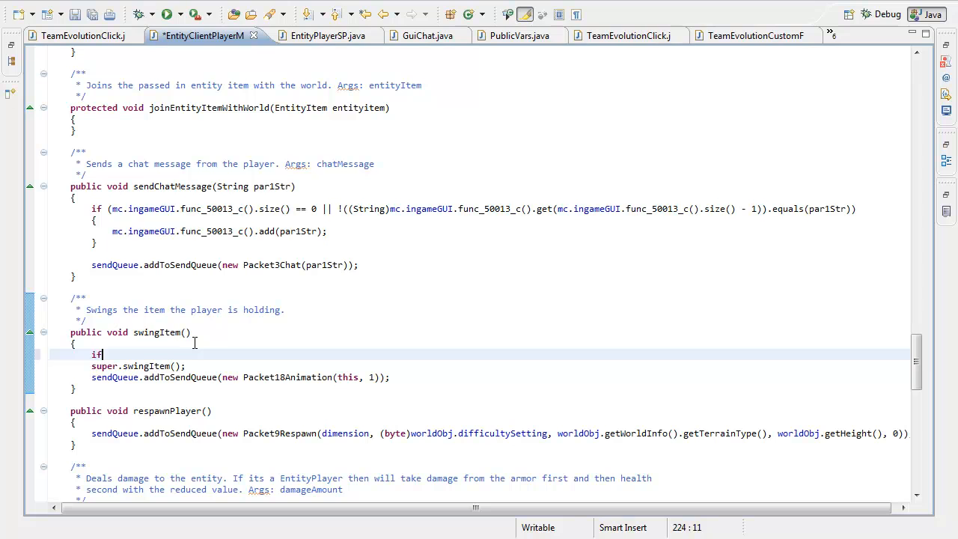
text((P)
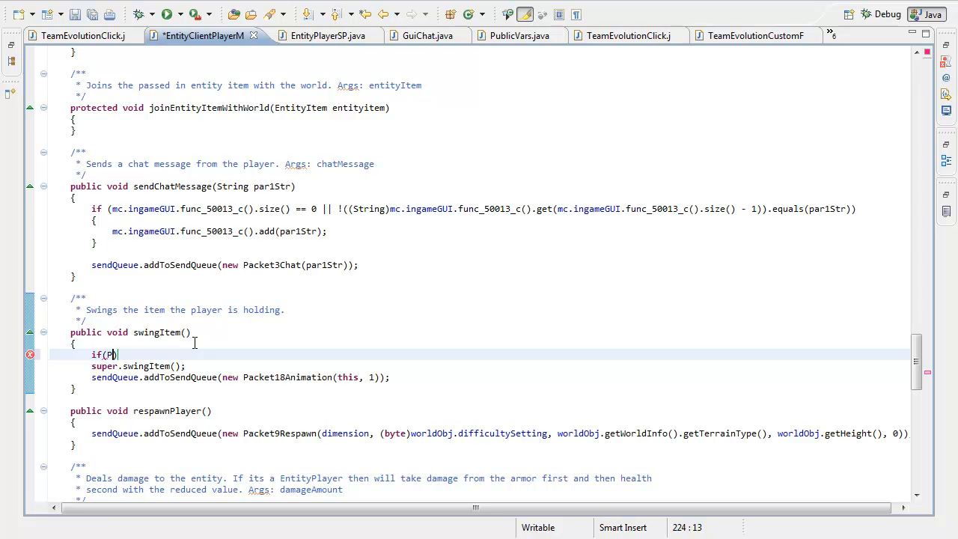
text(ublicVars.NoSwing)
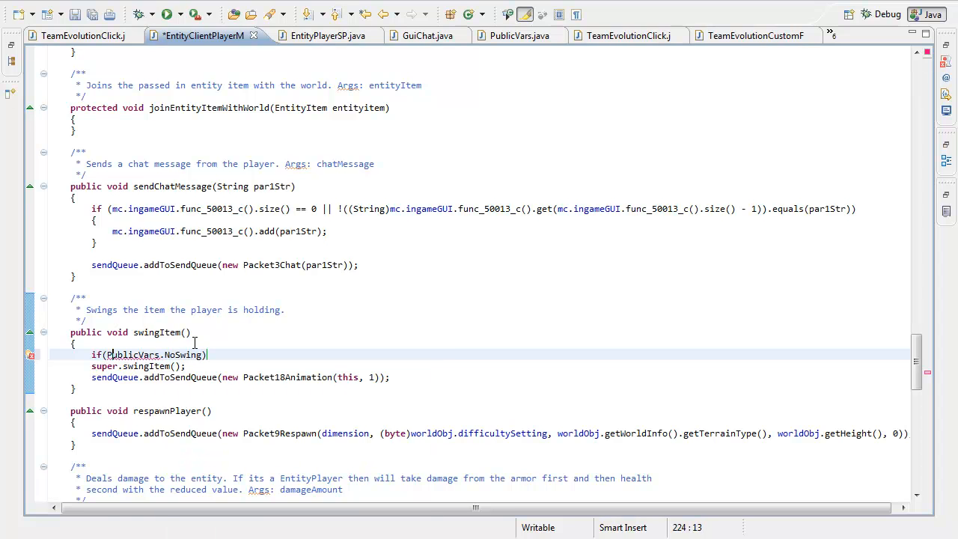
text(!)
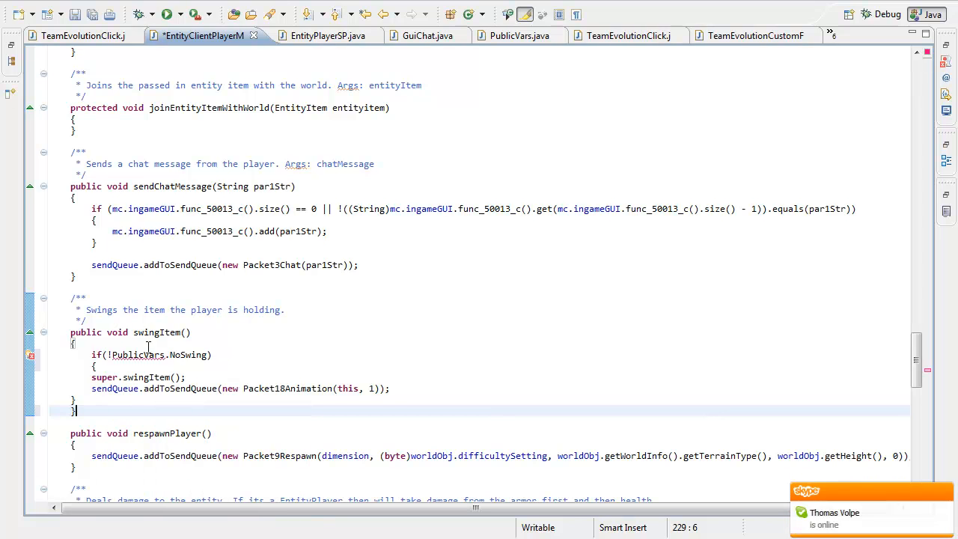
Delete the NoSwing check, then close EntityClientPlayerMP.java and cancel the save prompt.
click(137, 354)
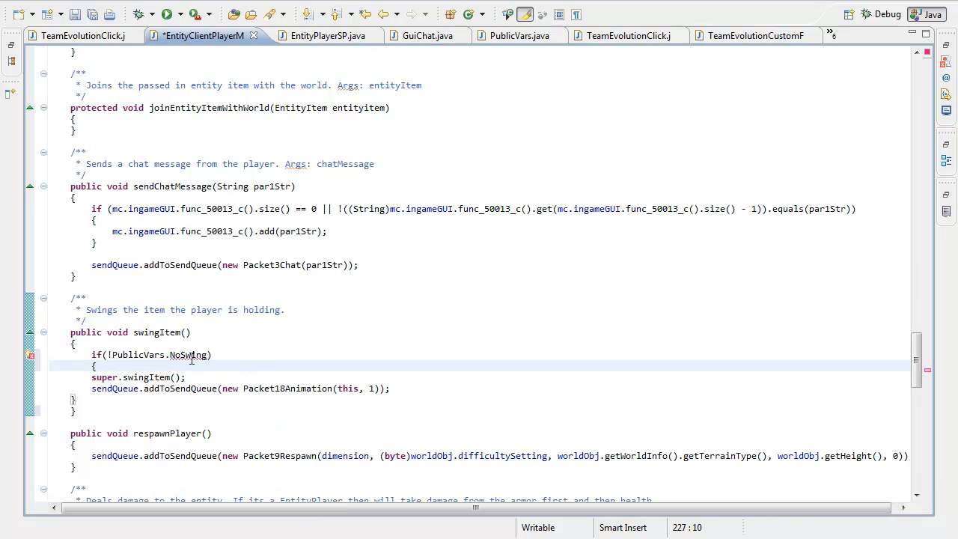
double_click(139, 355)
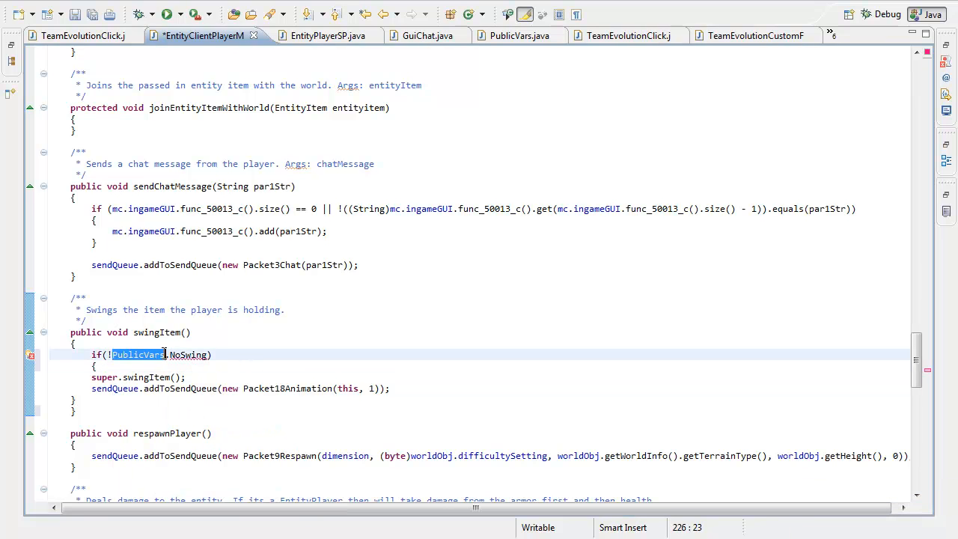
click(187, 354)
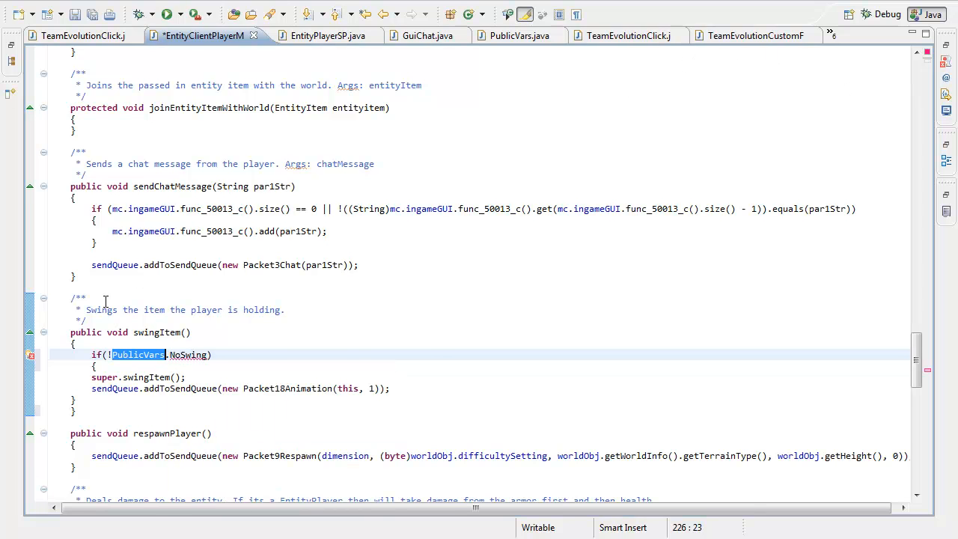
mouse_move(192, 345)
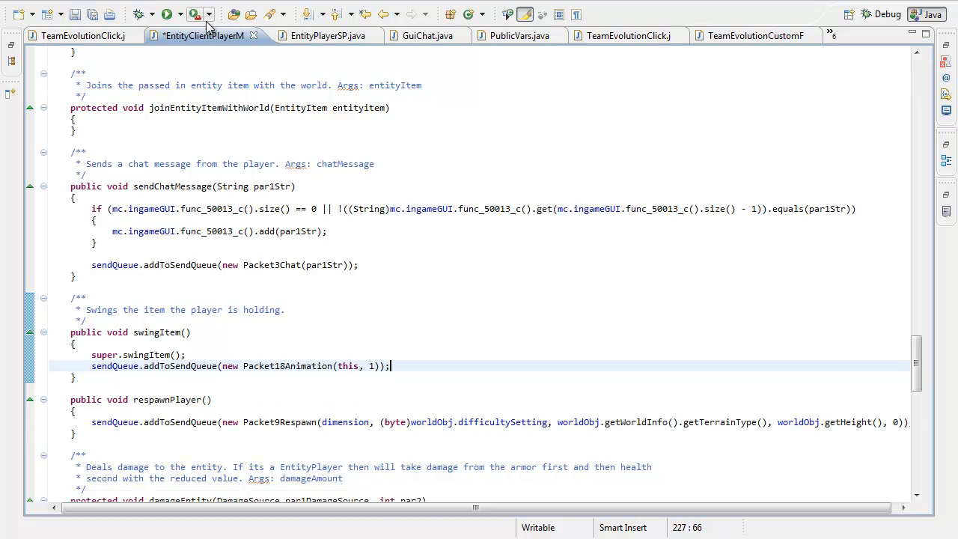
click(201, 13)
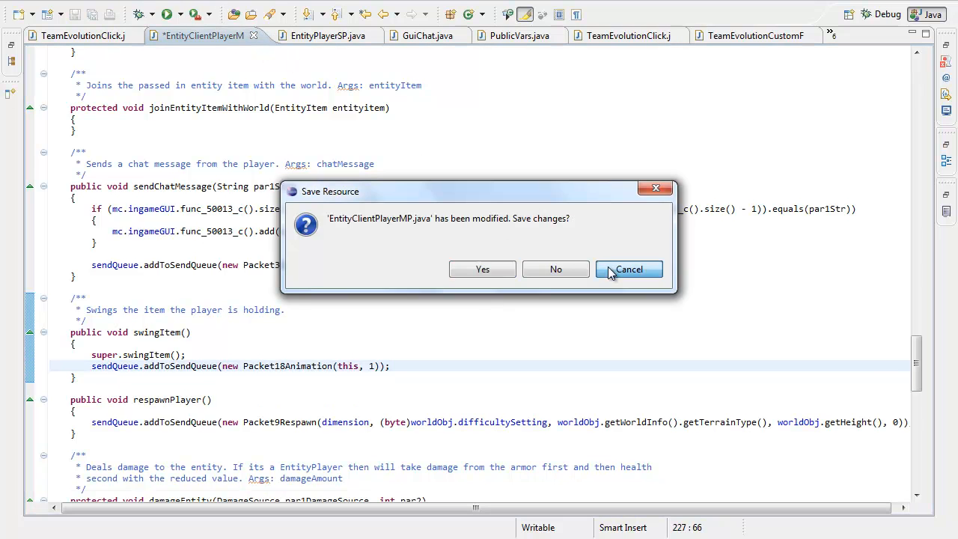
click(629, 269)
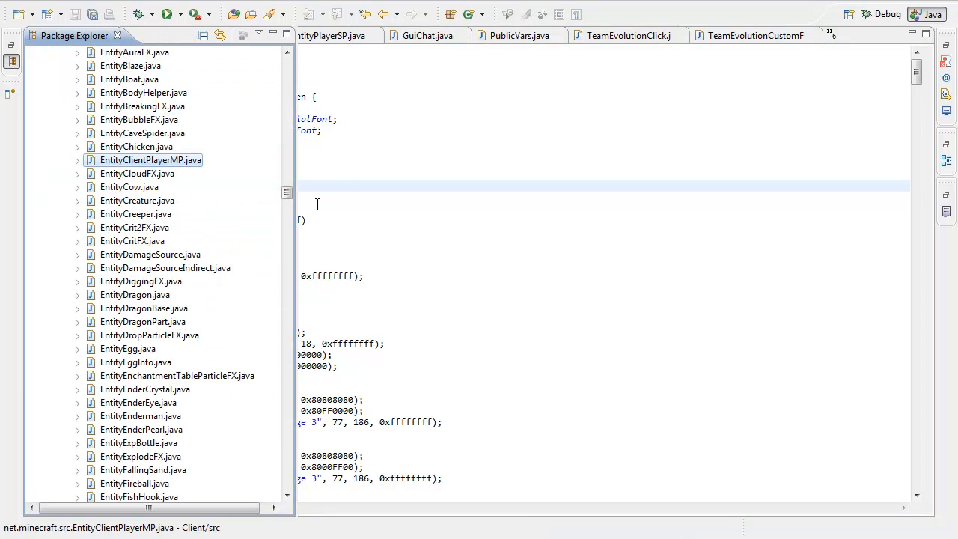
Expand the Public package and open TeamEvolutionClick.java in the editor.
click(82, 35)
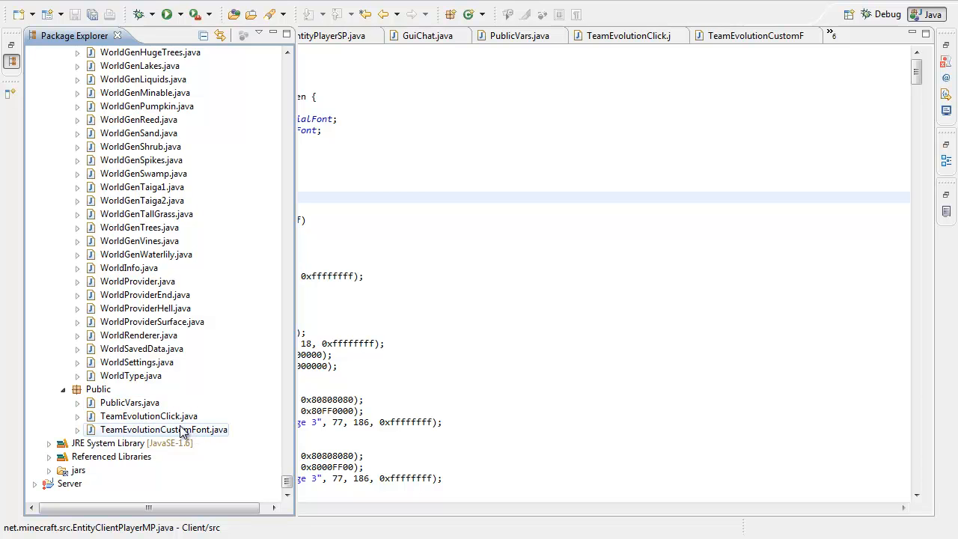
click(148, 416)
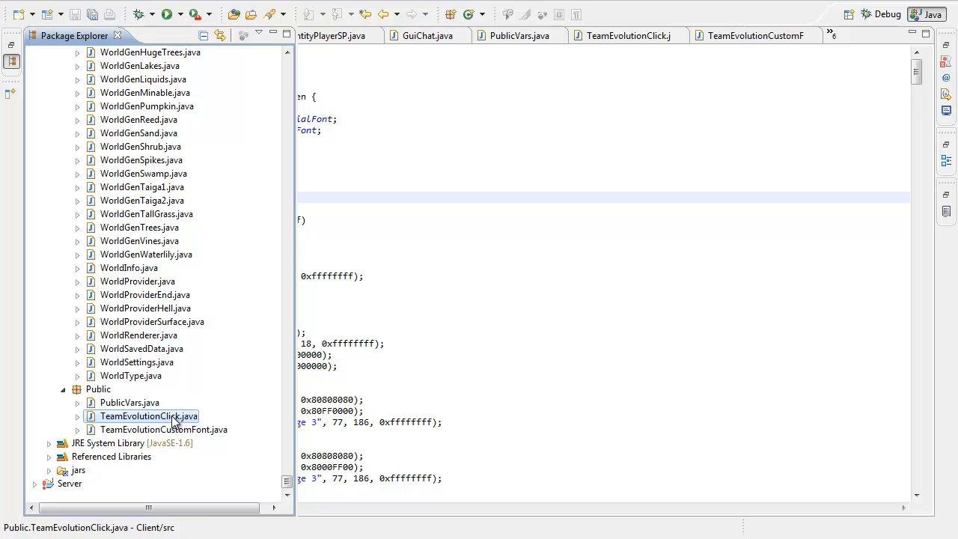
double_click(147, 415)
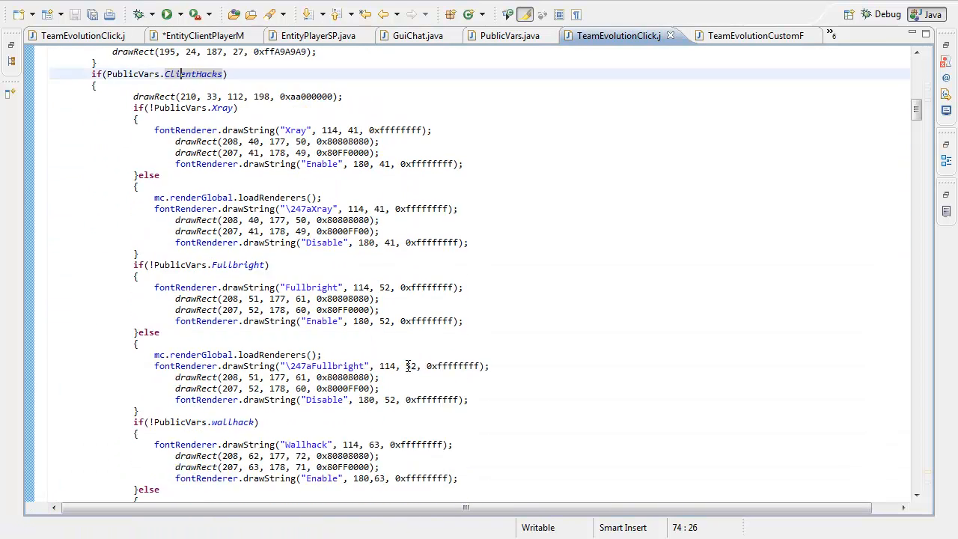
scroll(down, 3)
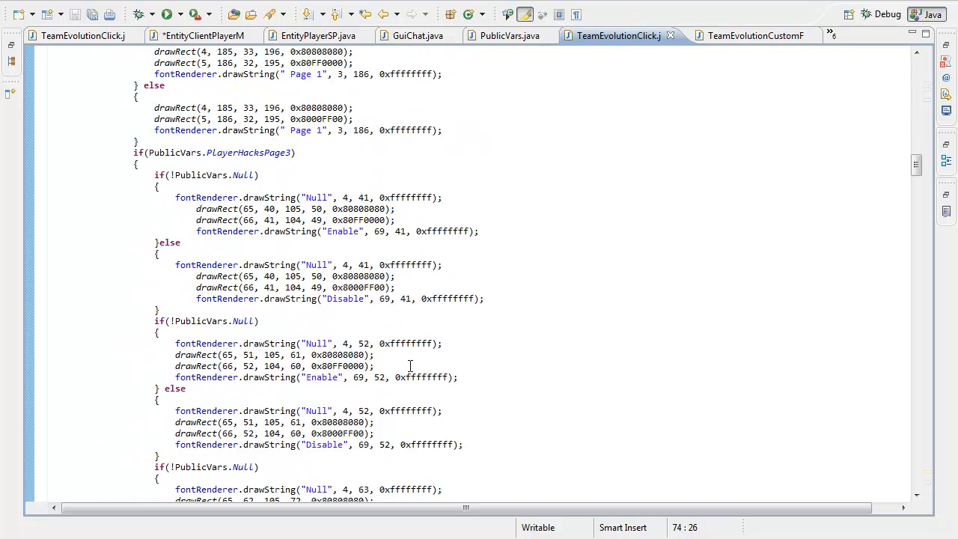
scroll(down, 3)
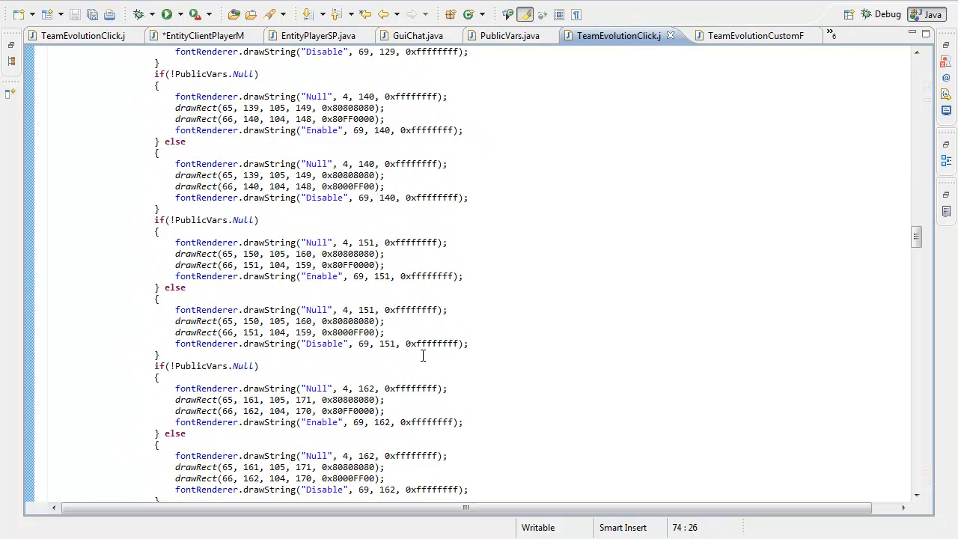
scroll(down, 3)
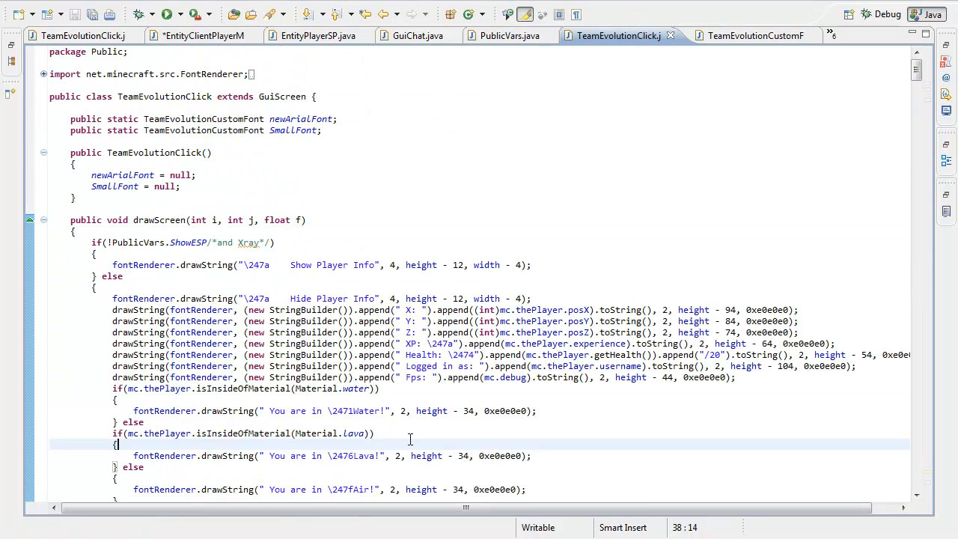
scroll(down, 3)
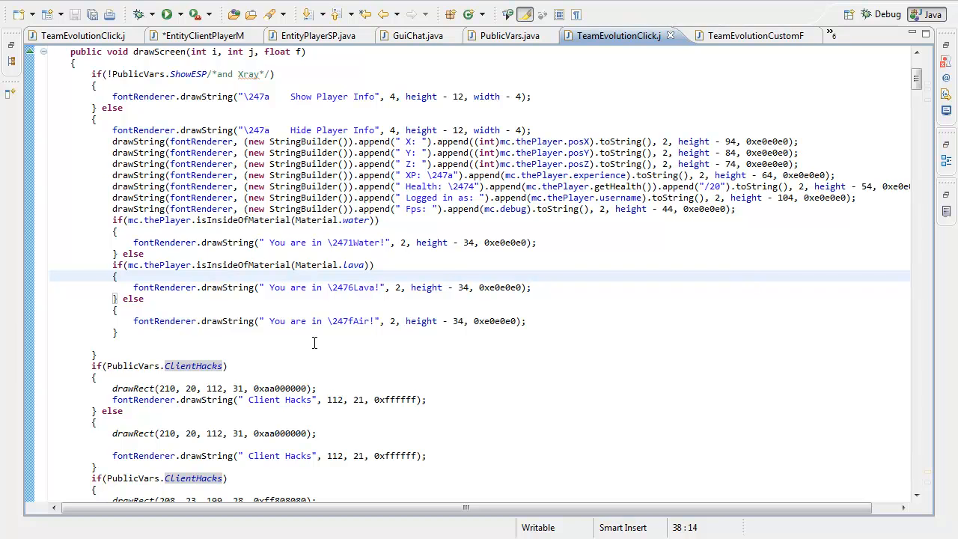
click(117, 276)
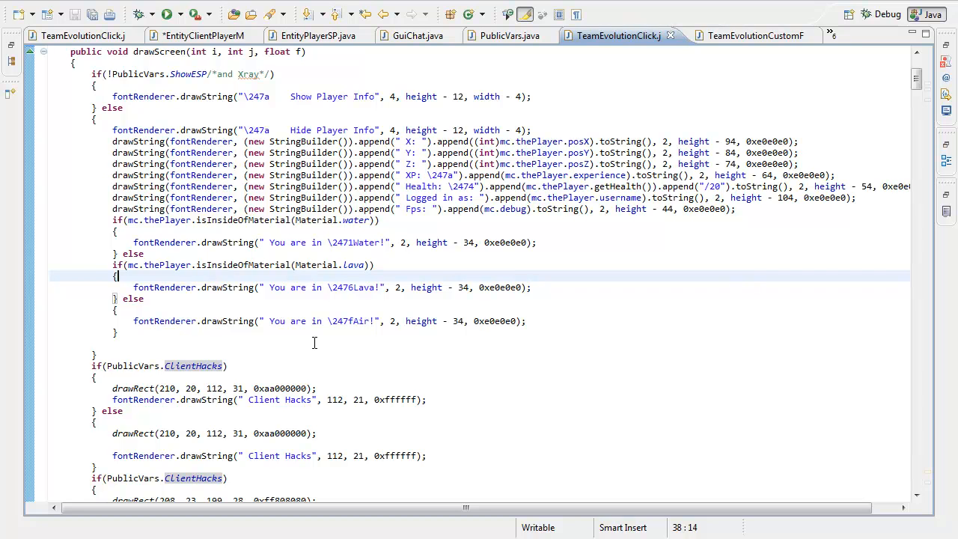
mouse_move(180, 524)
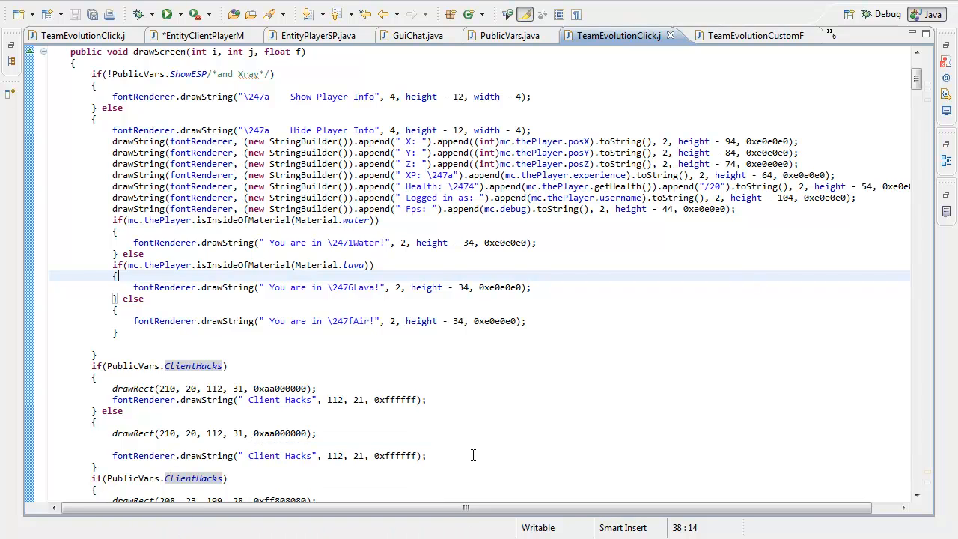
click(473, 455)
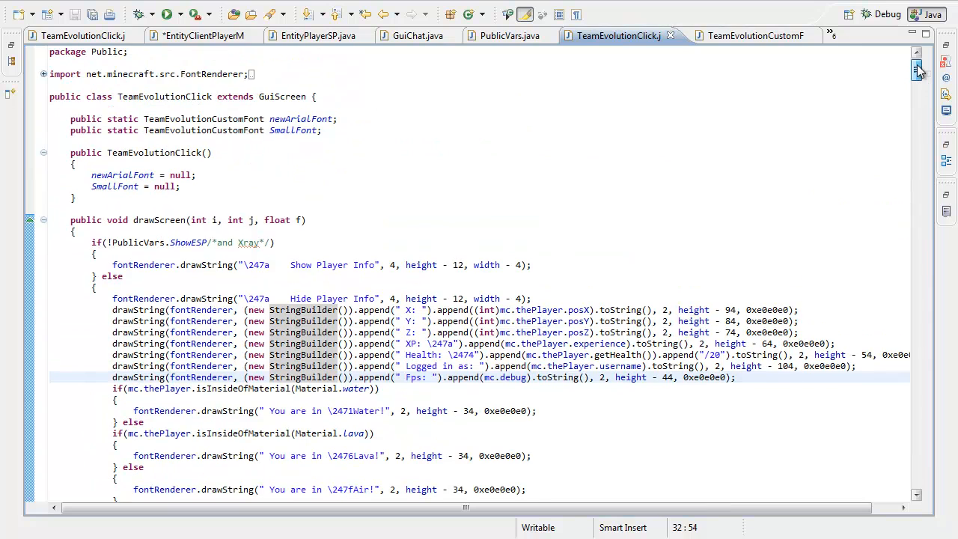
scroll(down, 3)
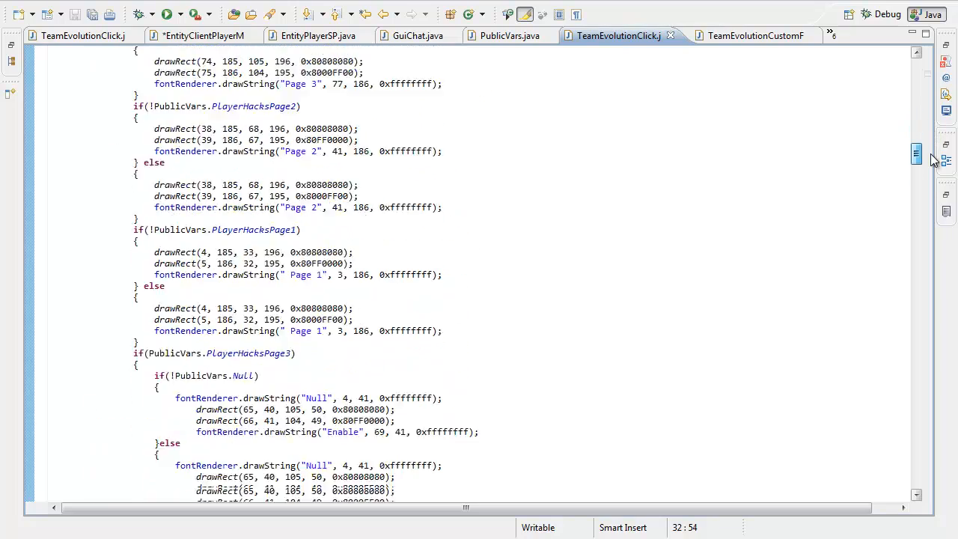
scroll(down, 3)
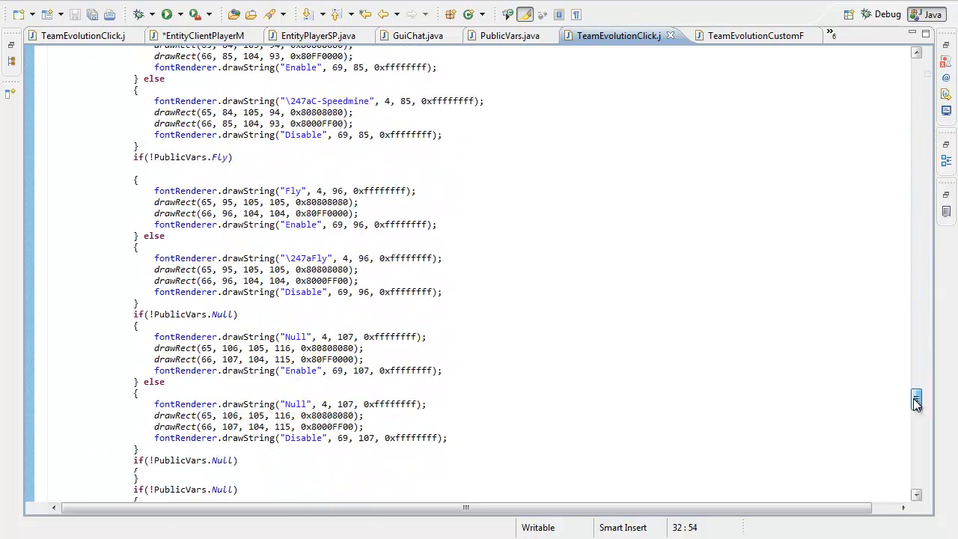